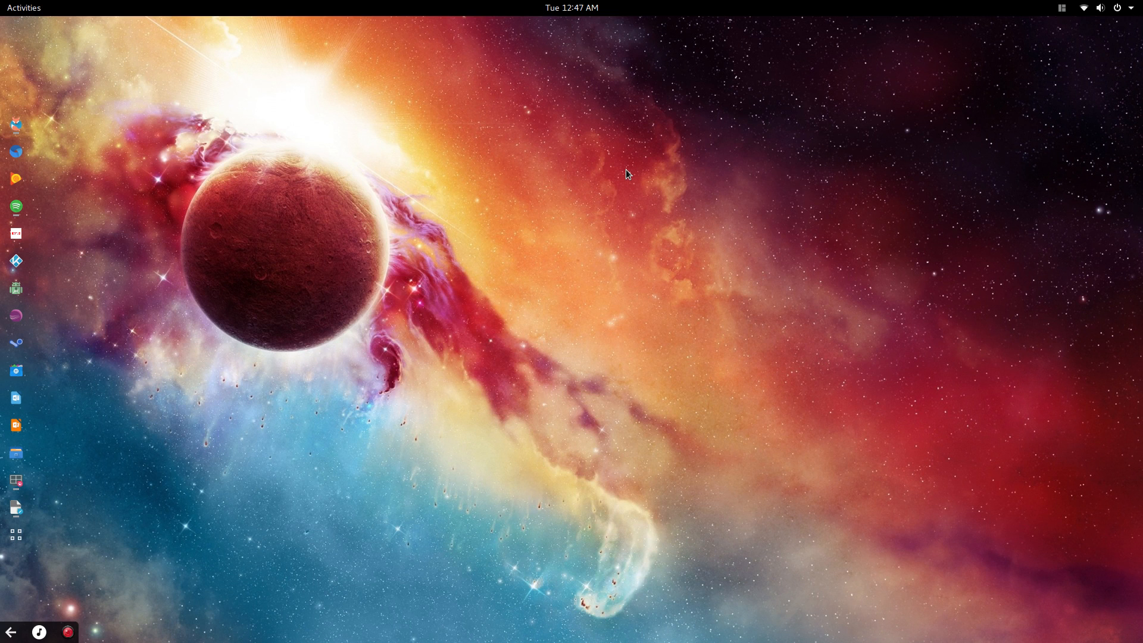
{"action": "mouse_move", "coordinate": [527, 120]}
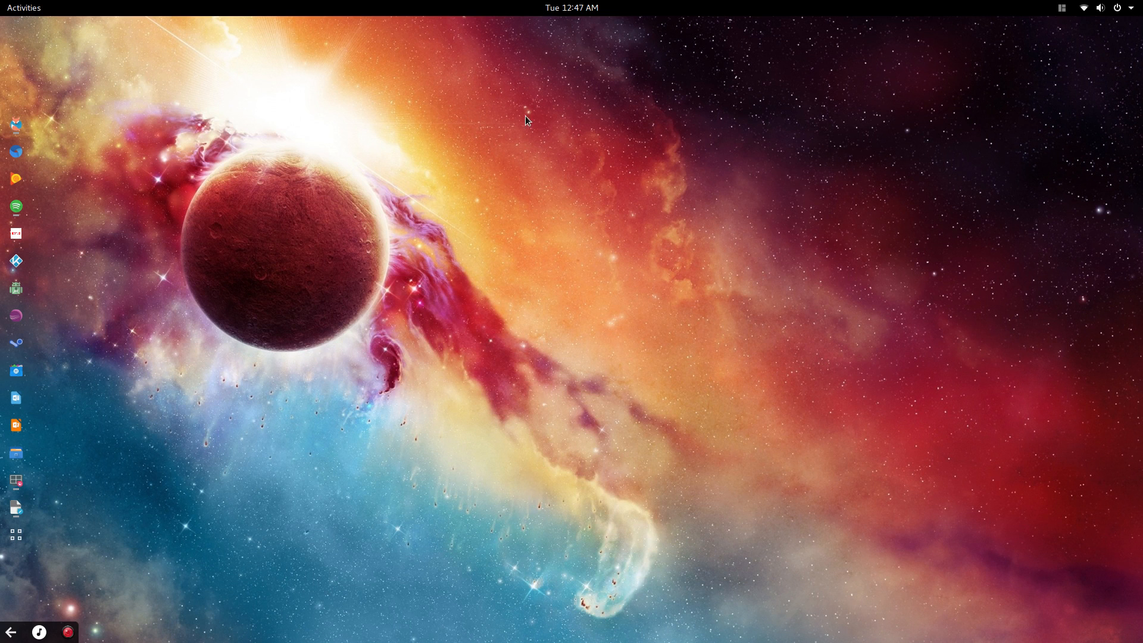
{"action": "mouse_move", "coordinate": [15, 124]}
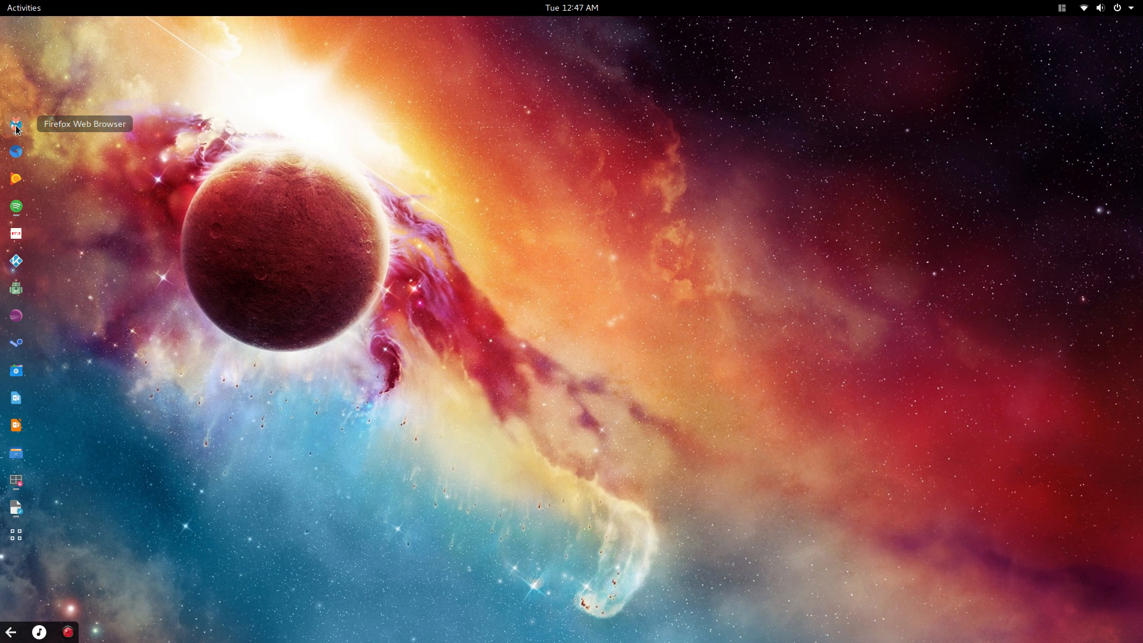
- Launch Firefox and view the Spotify for Linux page's installation command block
{"action": "left_click", "coordinate": [16, 124]}
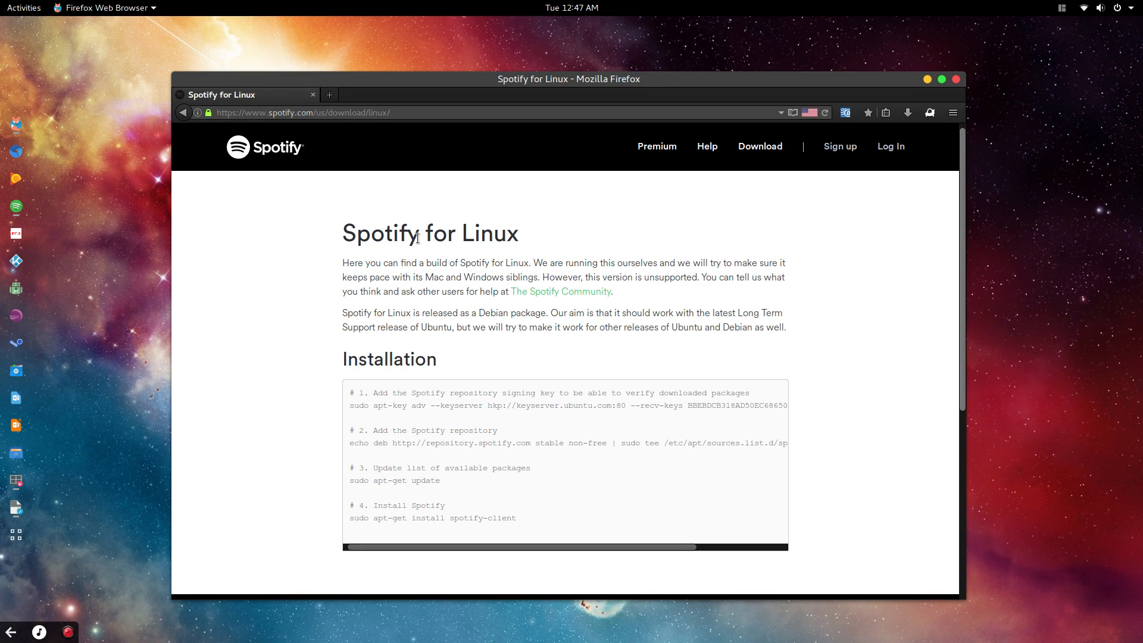
{"action": "mouse_move", "coordinate": [284, 200]}
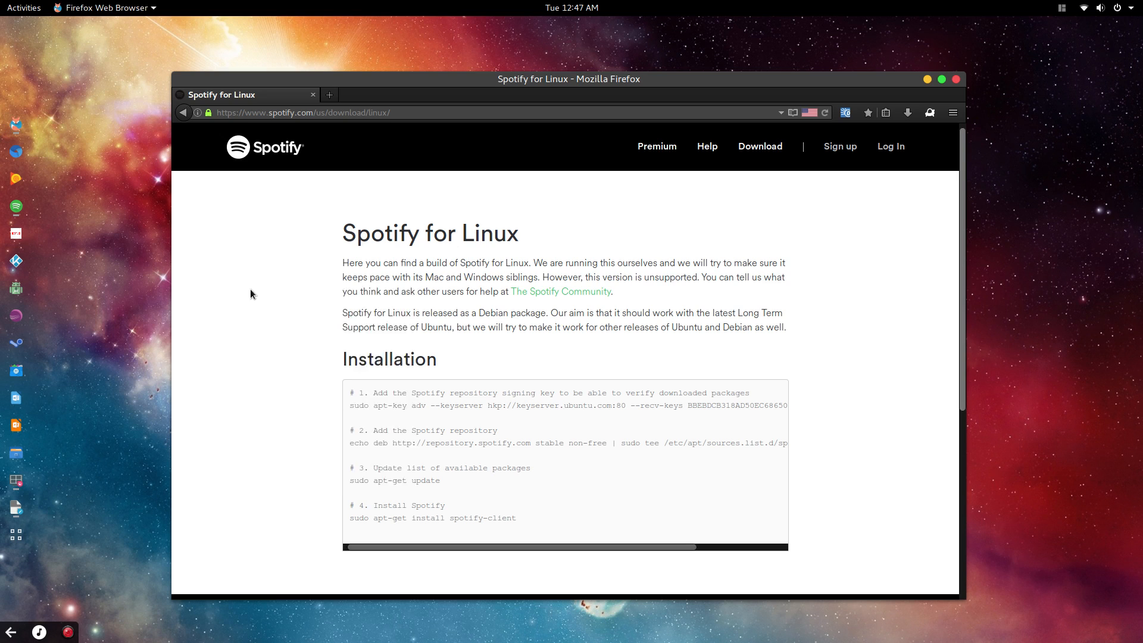
{"action": "mouse_move", "coordinate": [329, 265]}
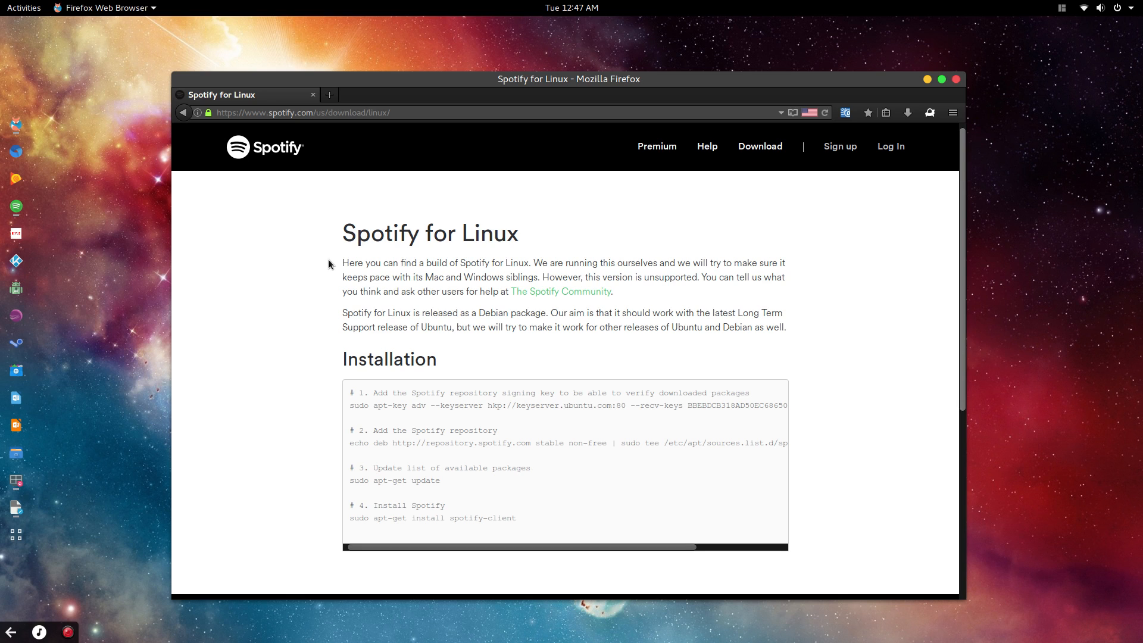
{"action": "mouse_move", "coordinate": [311, 372]}
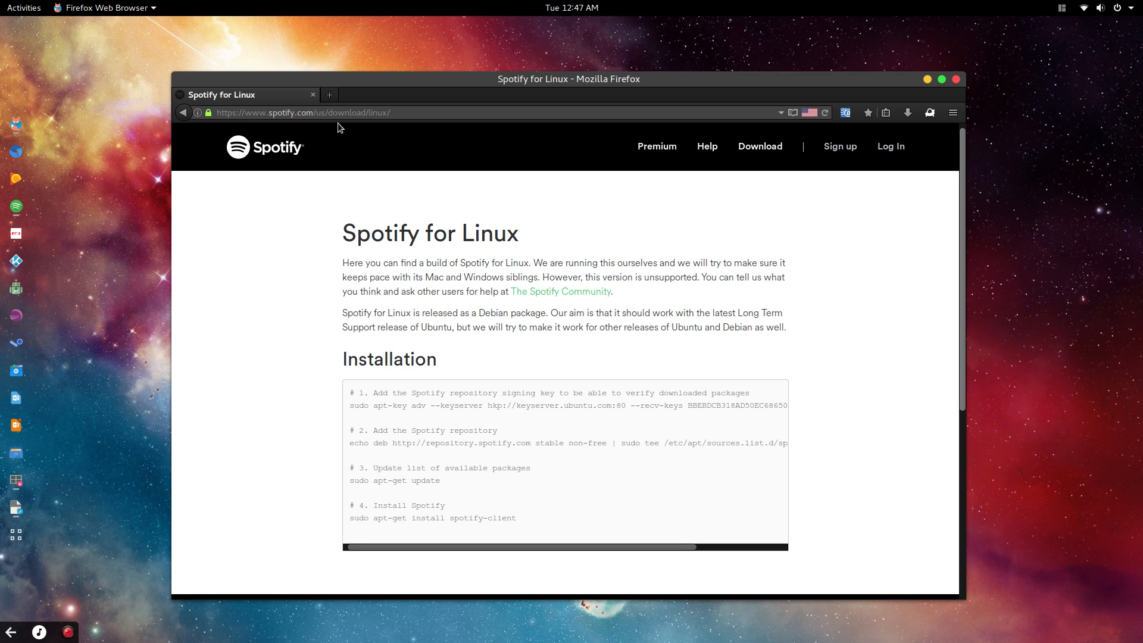
{"action": "mouse_move", "coordinate": [317, 216]}
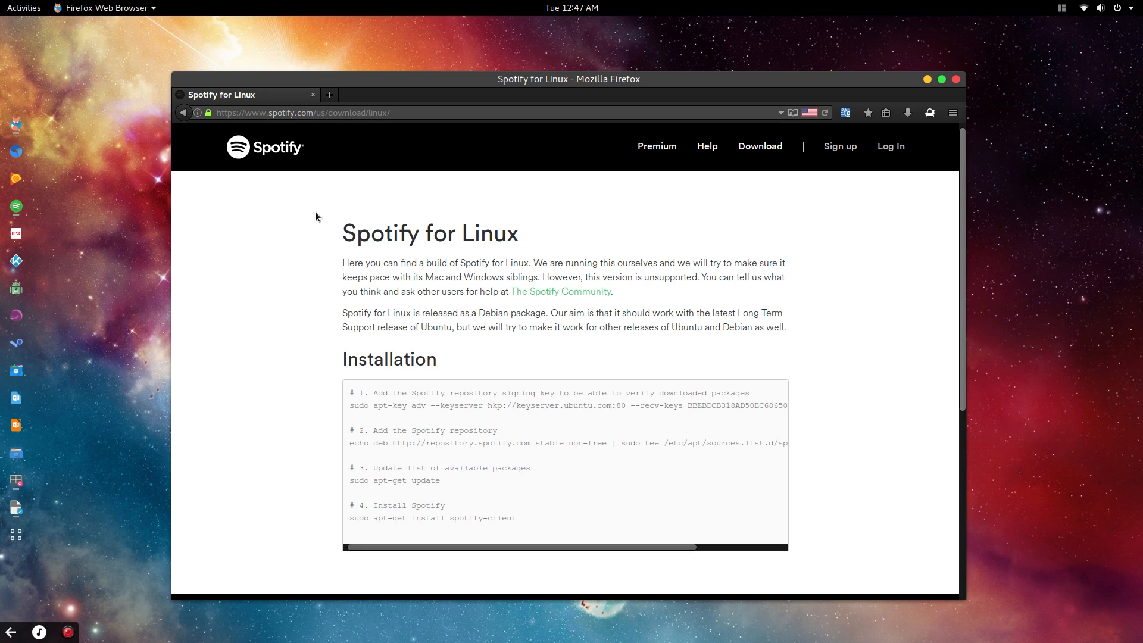
{"action": "mouse_move", "coordinate": [307, 312]}
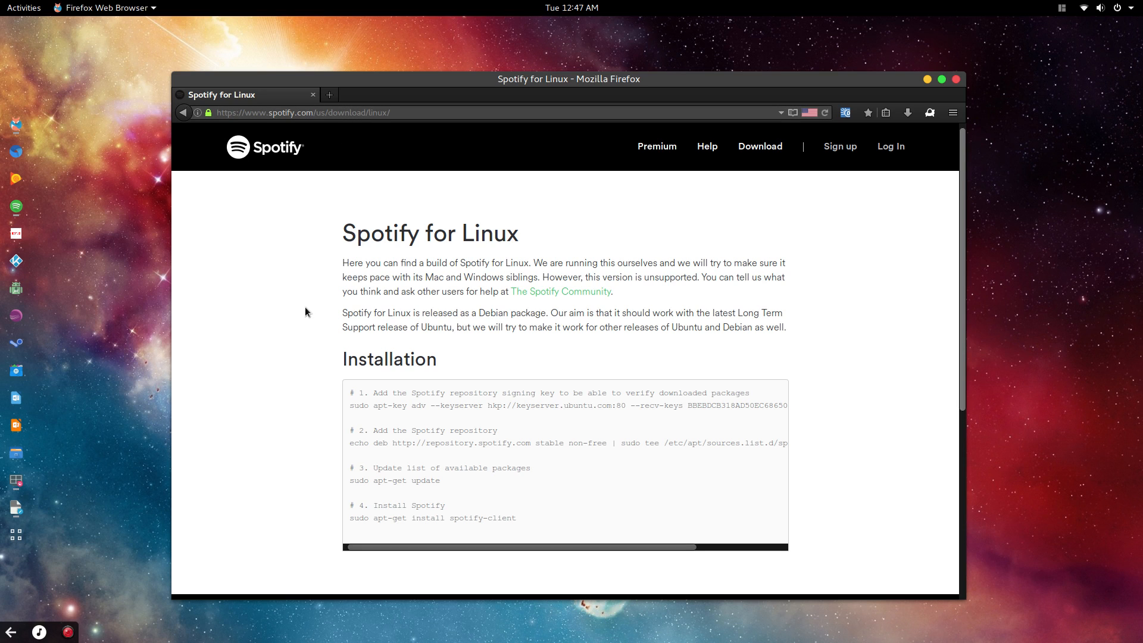
{"action": "scroll", "scroll_direction": "down", "scroll_amount": 3}
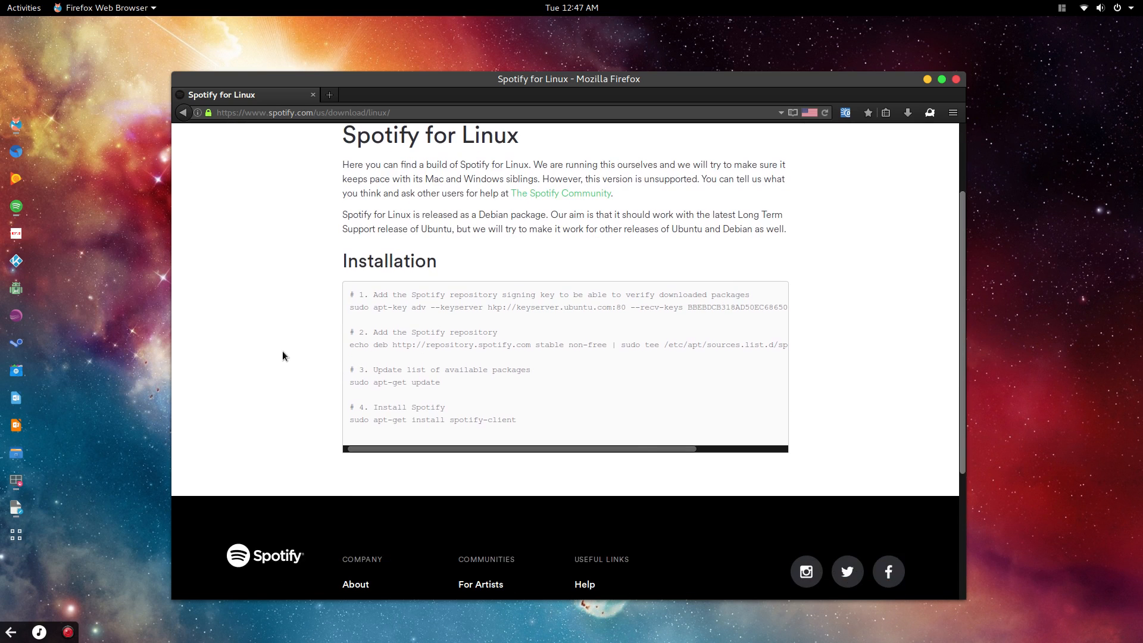
{"action": "scroll", "scroll_direction": "up", "scroll_amount": 3}
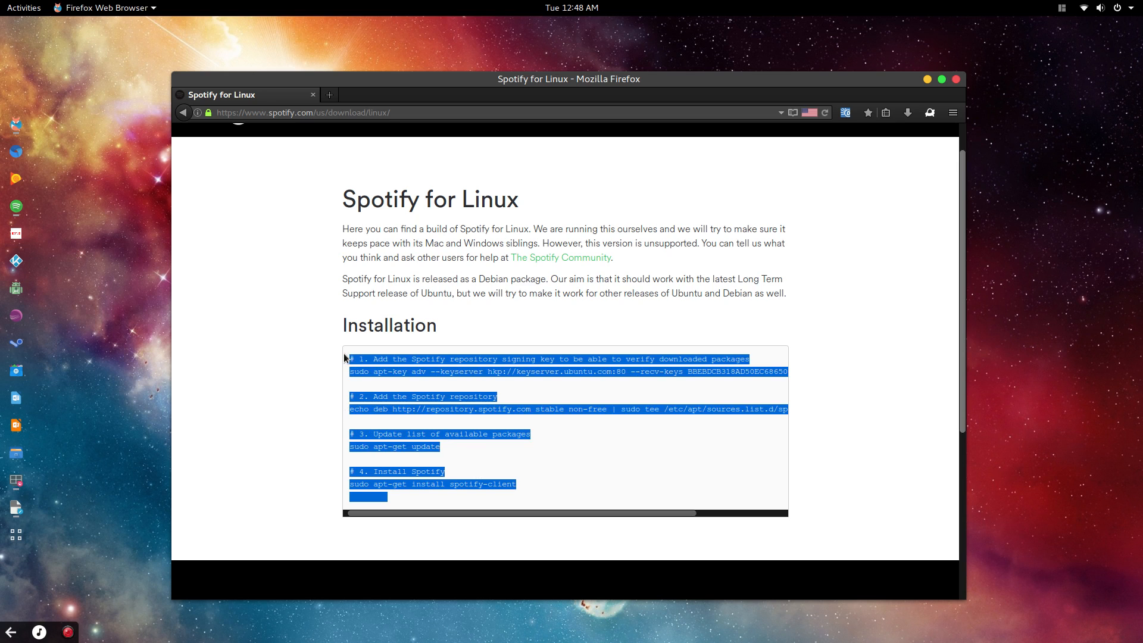
{"action": "left_click", "coordinate": [463, 427]}
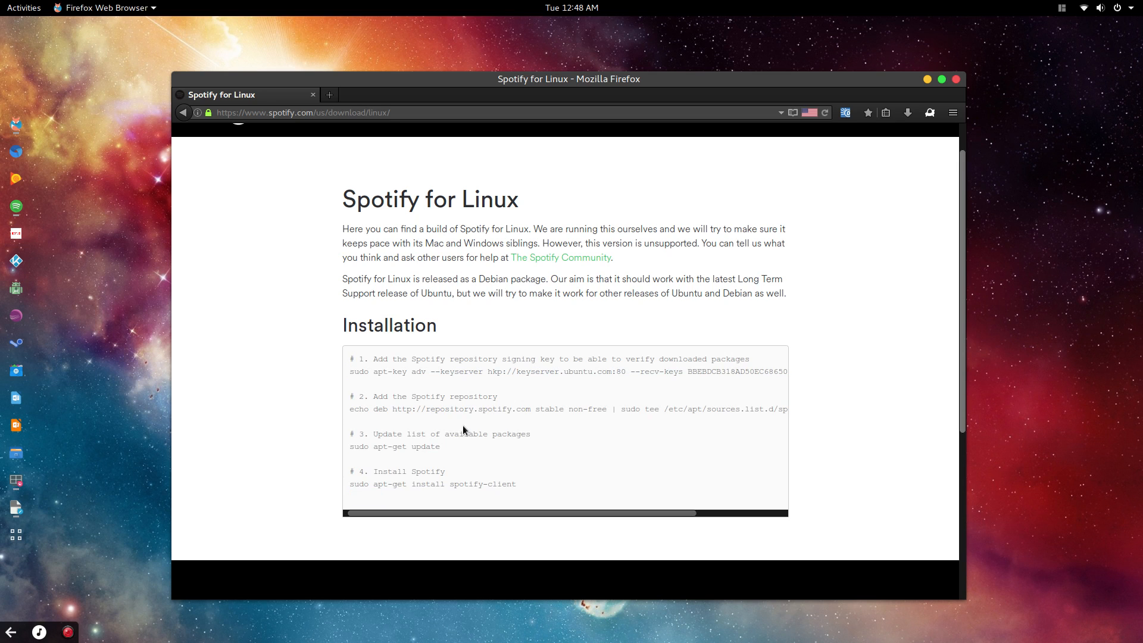
{"action": "mouse_move", "coordinate": [474, 472]}
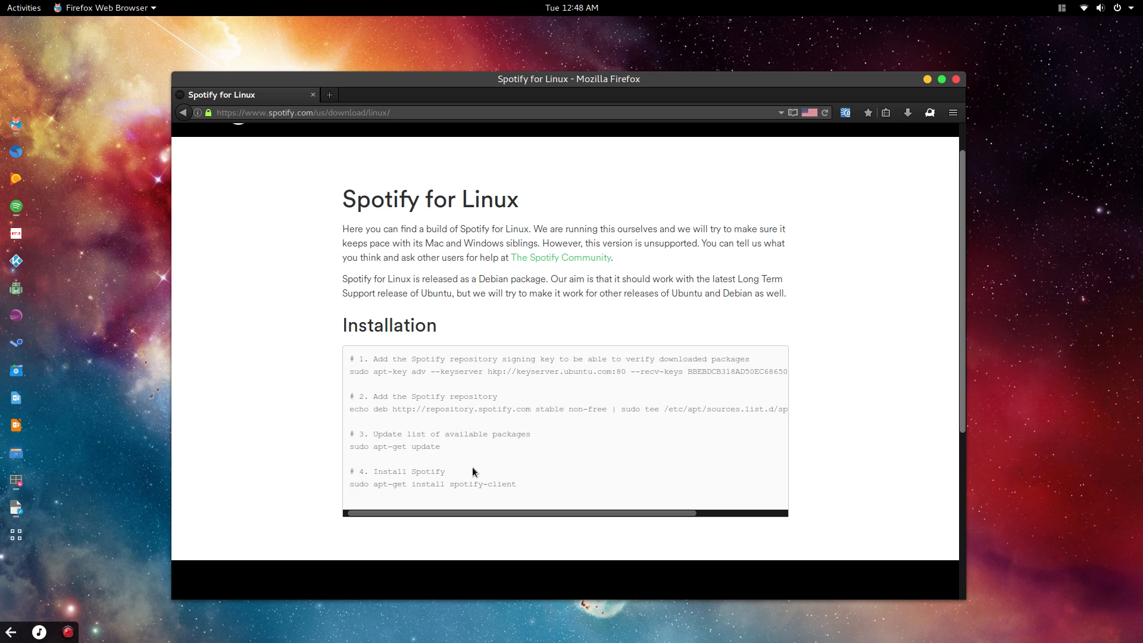
{"action": "mouse_move", "coordinate": [499, 467]}
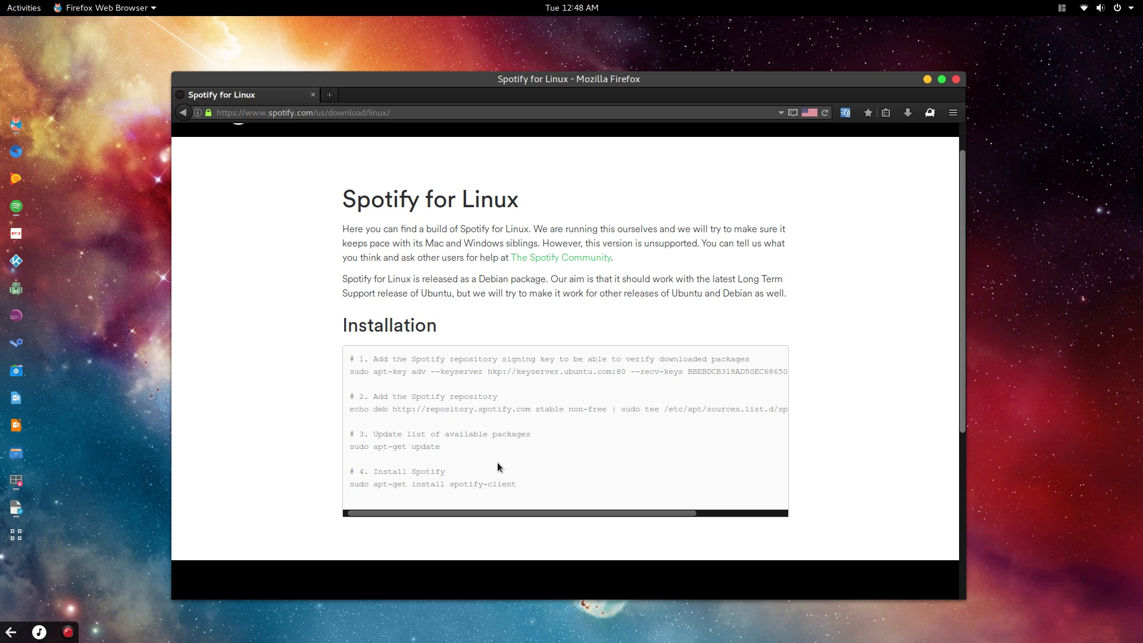
{"action": "mouse_move", "coordinate": [441, 467]}
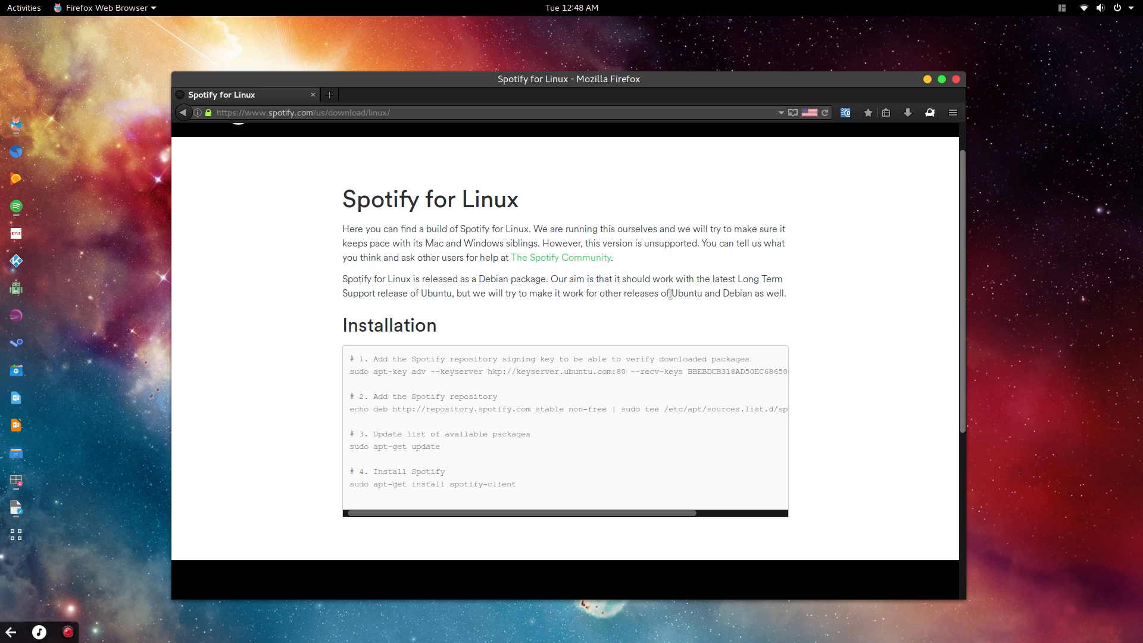
{"action": "double_click", "coordinate": [681, 293]}
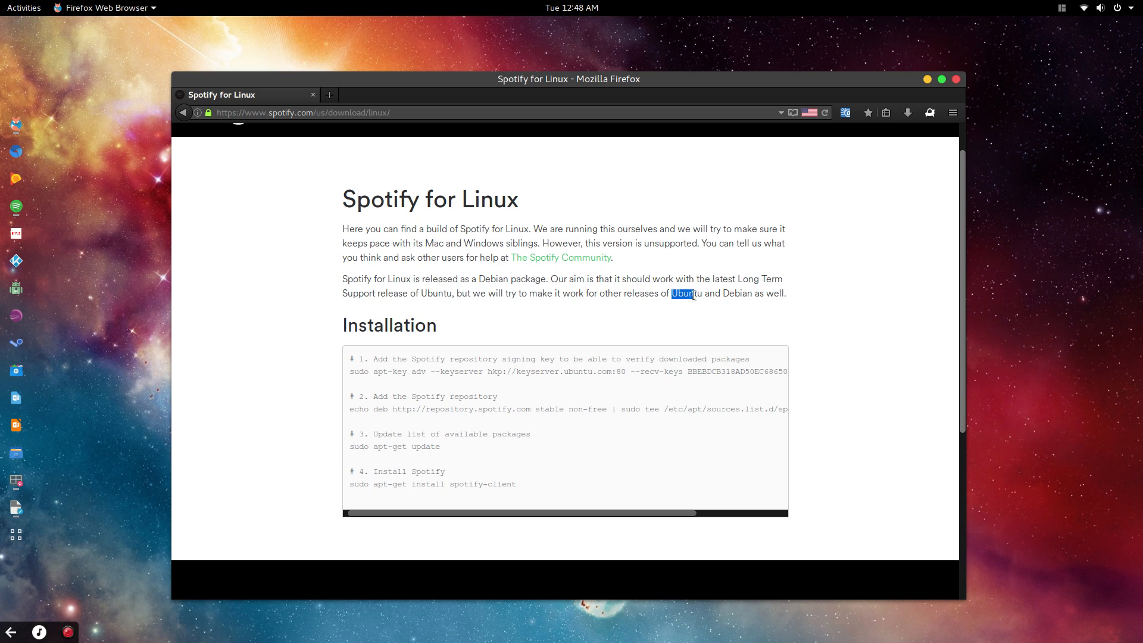
{"action": "left_click_drag", "start_coordinate": [683, 293], "coordinate": [753, 293]}
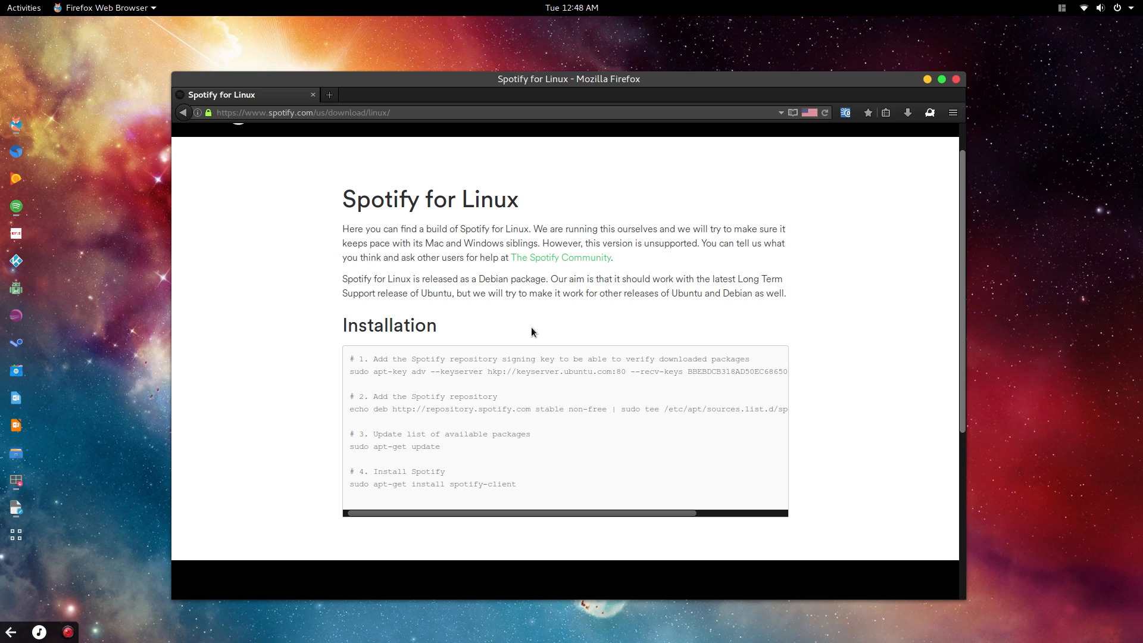
{"action": "double_click", "coordinate": [558, 279]}
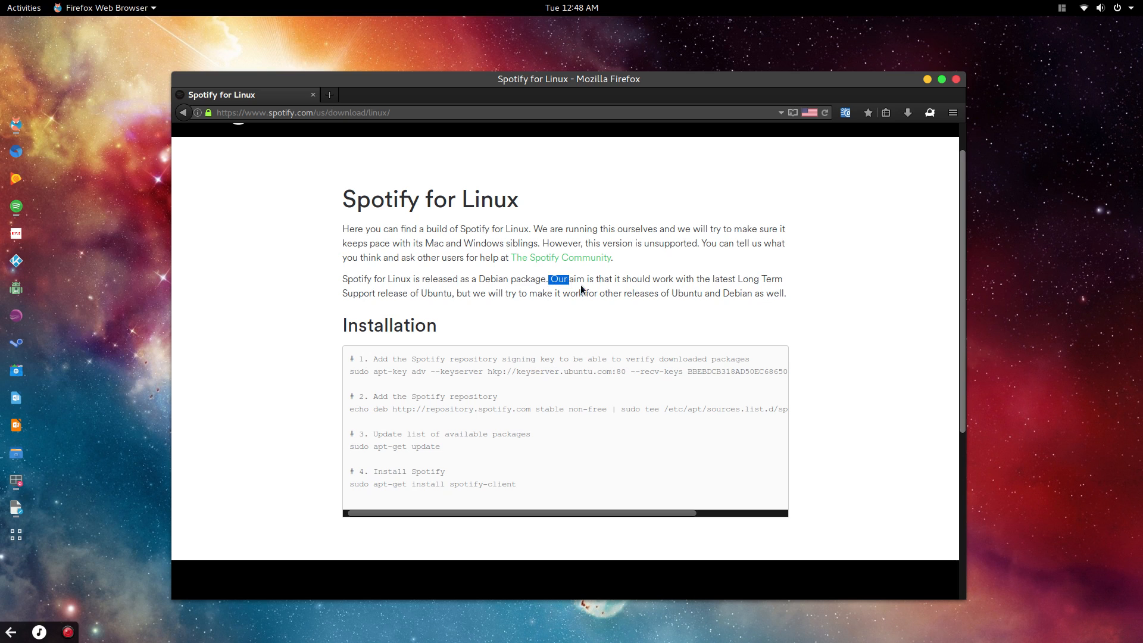
{"action": "left_click_drag", "start_coordinate": [558, 279], "coordinate": [780, 278]}
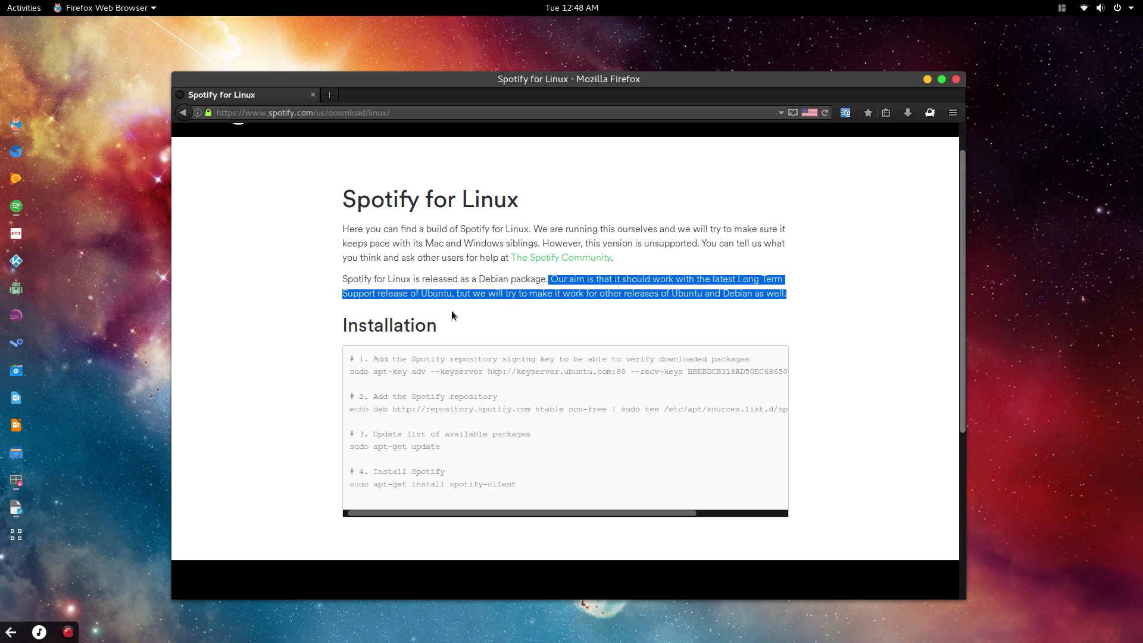
{"action": "right_click", "coordinate": [475, 317]}
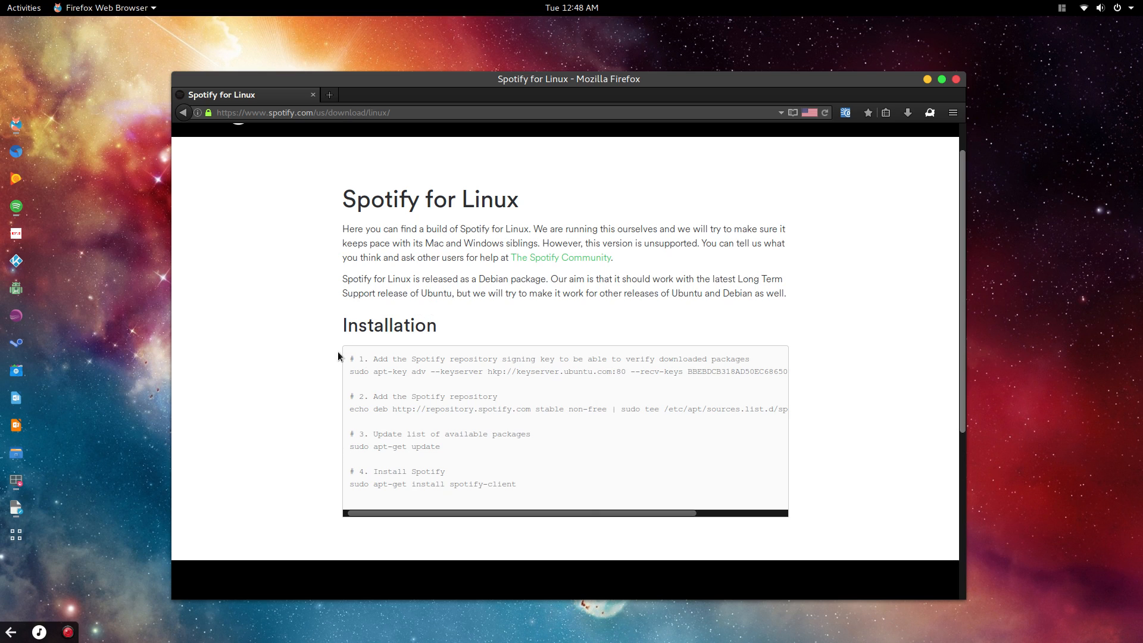
{"action": "mouse_move", "coordinate": [322, 362]}
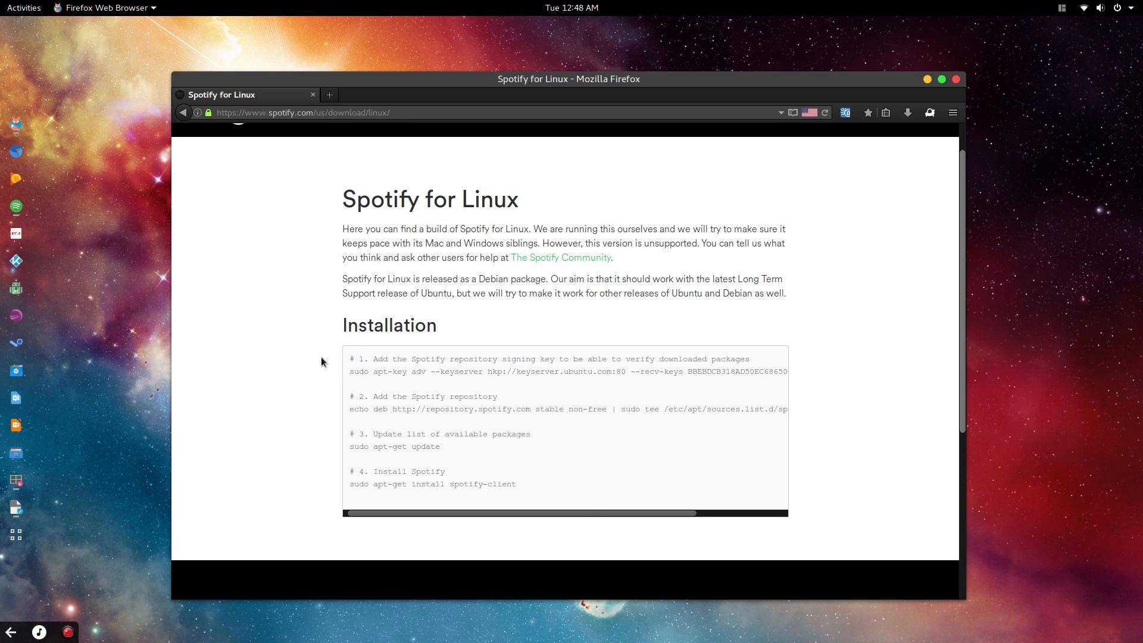
{"action": "mouse_move", "coordinate": [330, 358]}
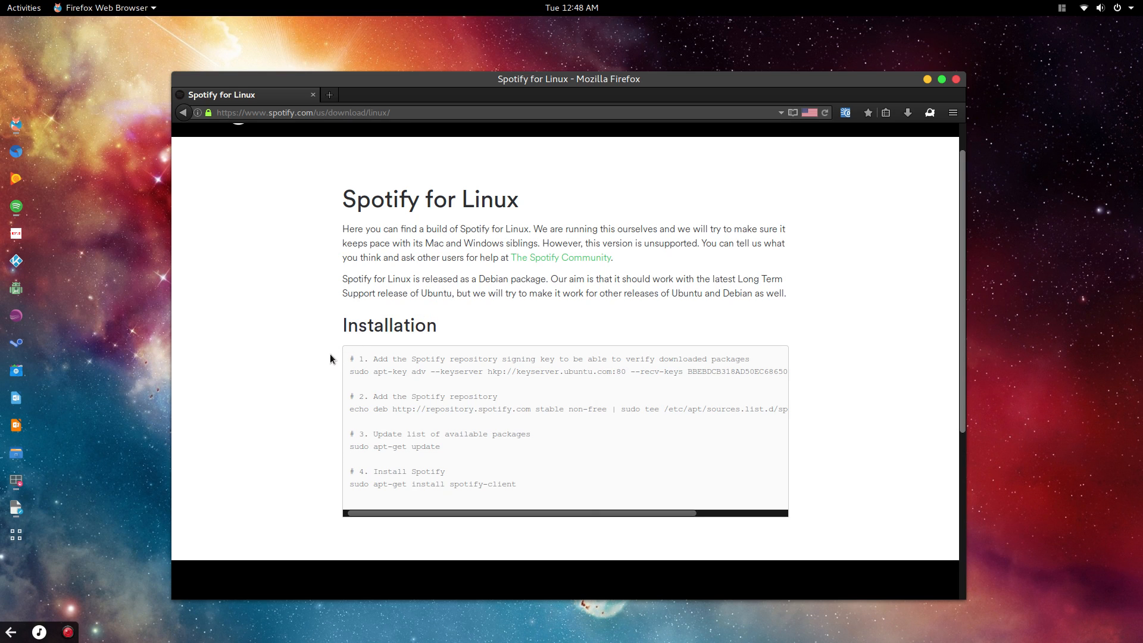
{"action": "mouse_move", "coordinate": [334, 375]}
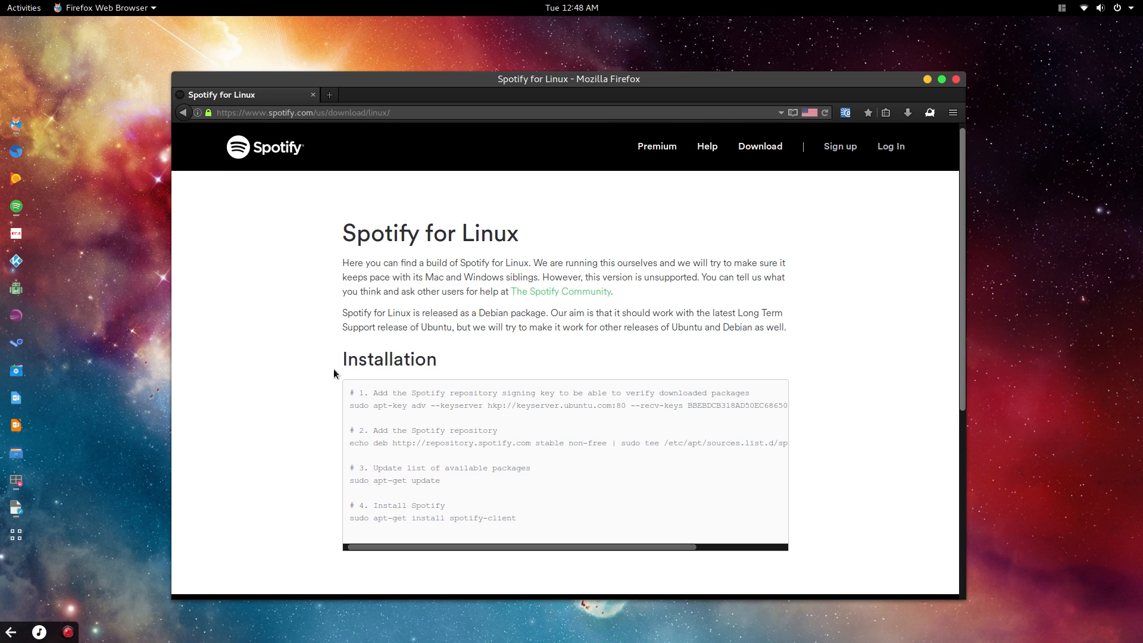
{"action": "scroll", "scroll_direction": "down", "scroll_amount": 3}
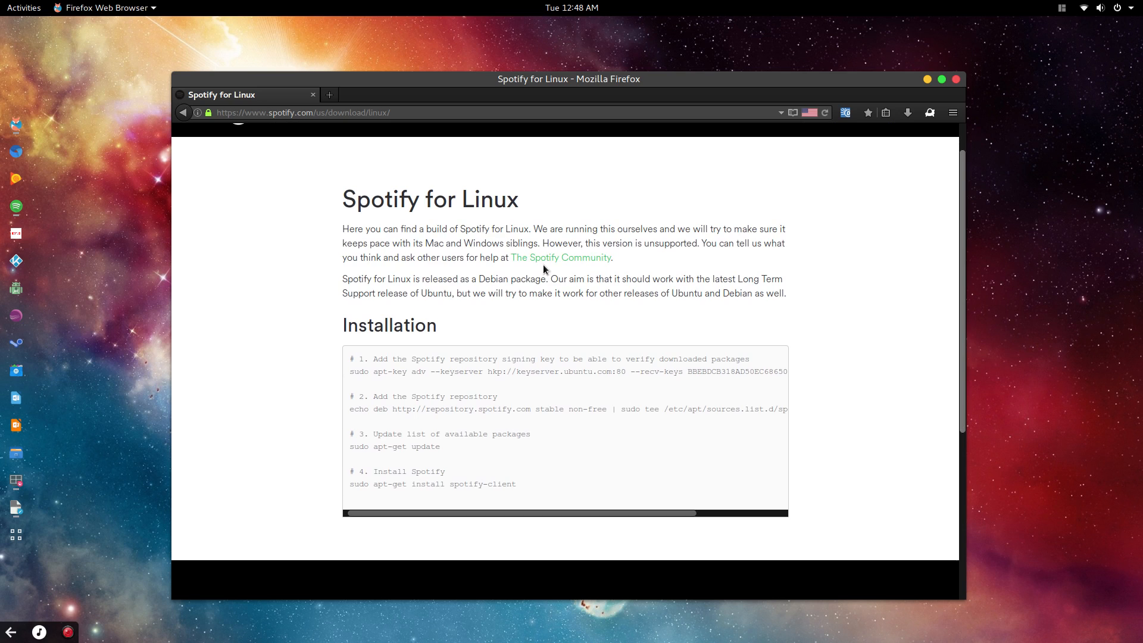
{"action": "double_click", "coordinate": [554, 243]}
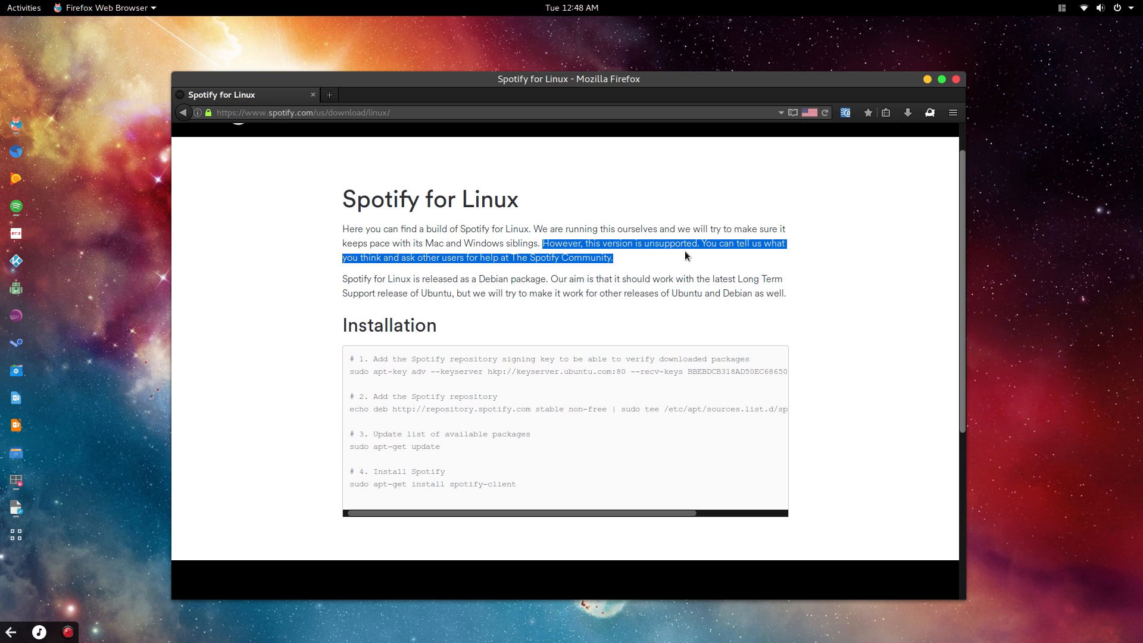
{"action": "left_click", "coordinate": [342, 291]}
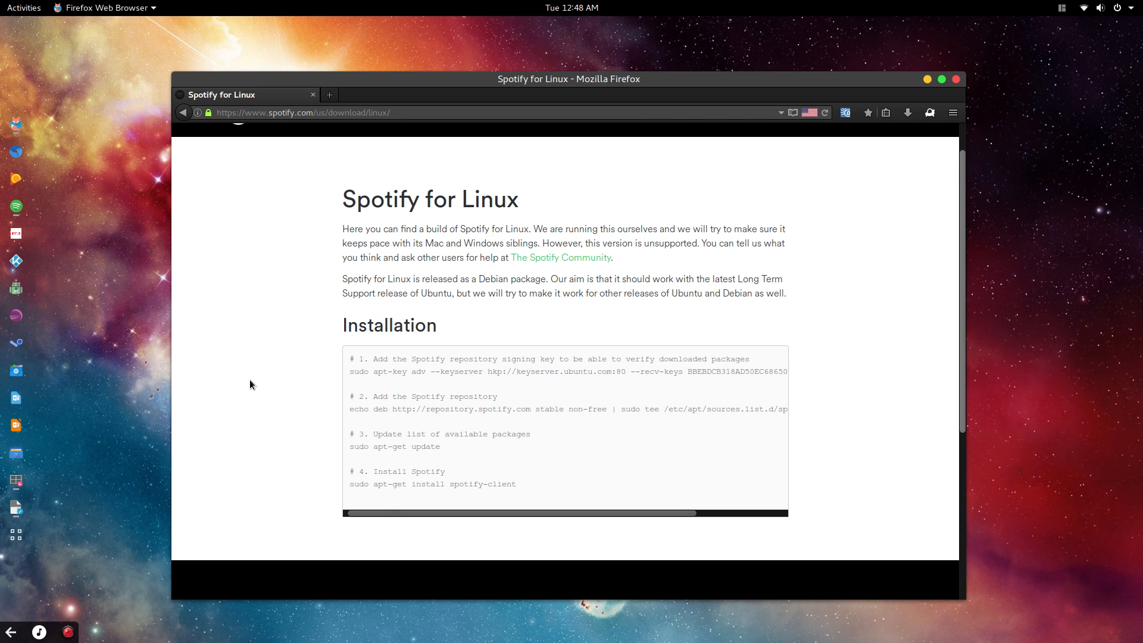
{"action": "scroll", "scroll_direction": "down", "scroll_amount": 3}
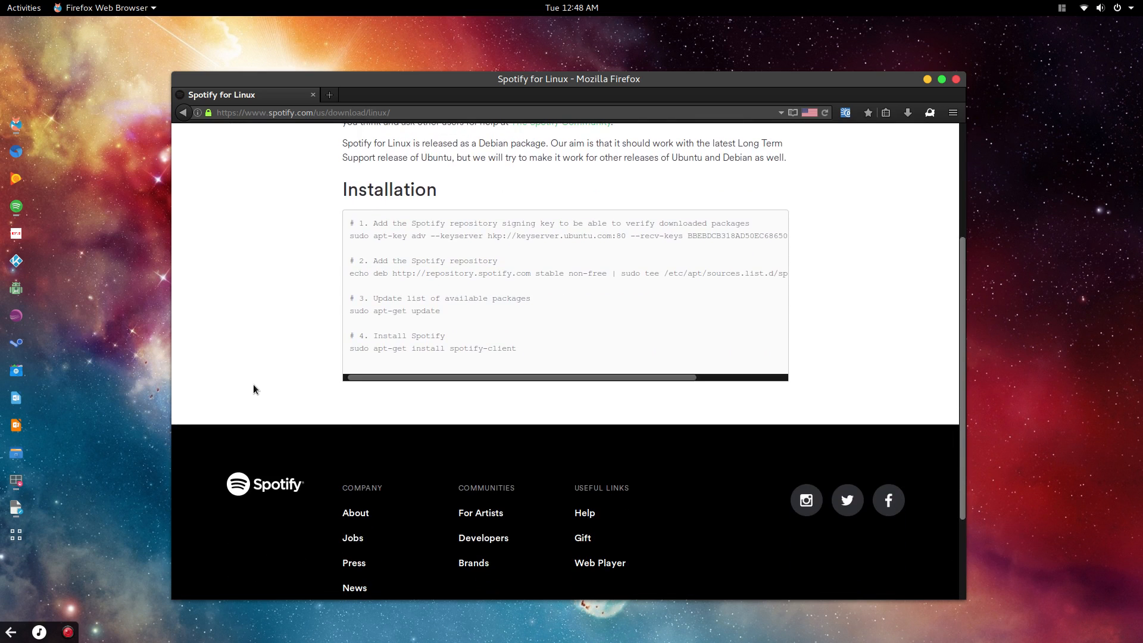
{"action": "scroll", "scroll_direction": "down", "scroll_amount": 3}
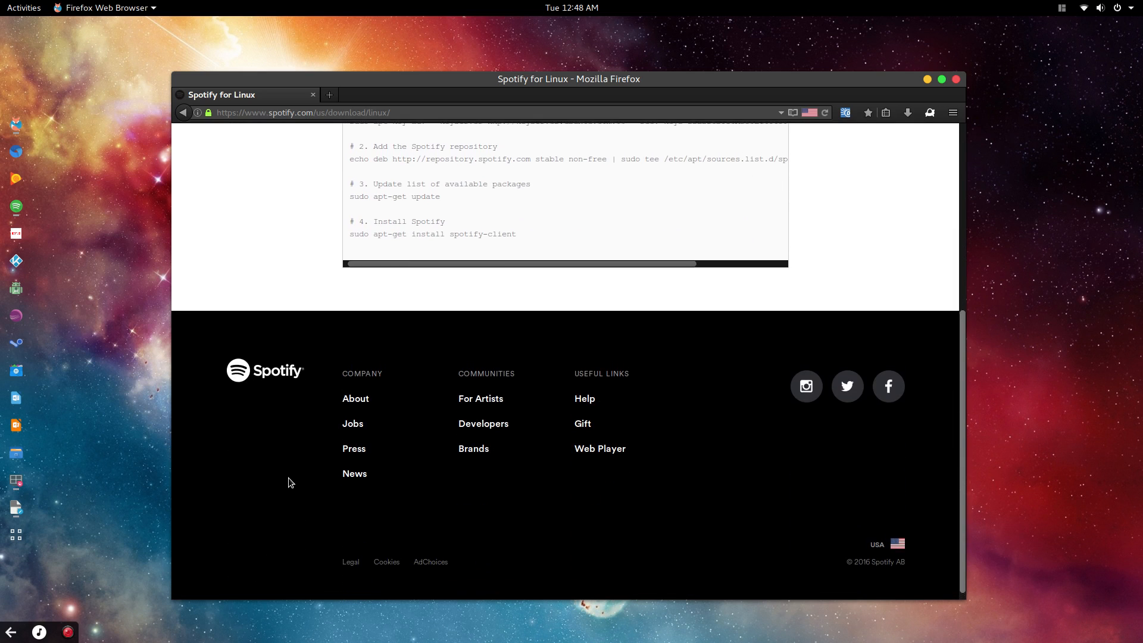
{"action": "scroll", "scroll_direction": "up", "scroll_amount": 3}
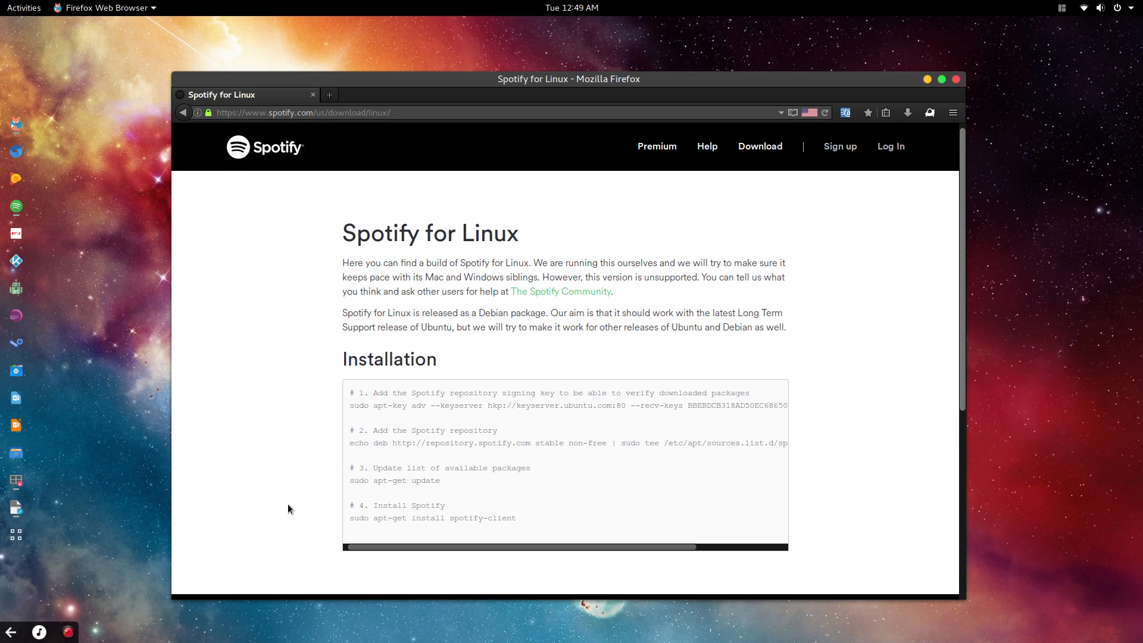
{"action": "mouse_move", "coordinate": [245, 504]}
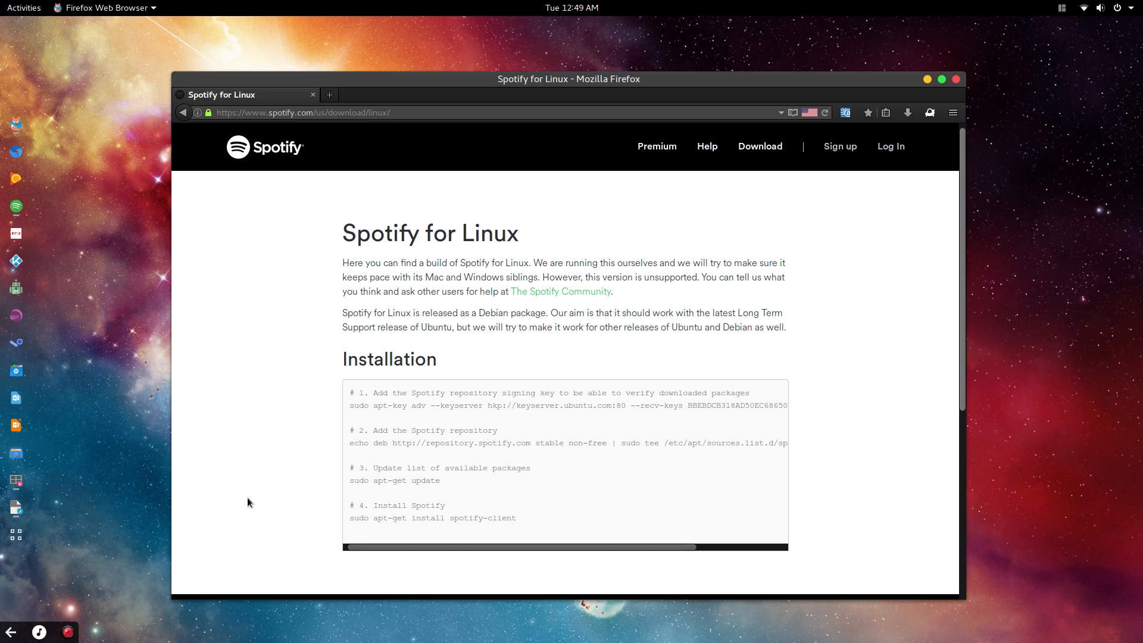
{"action": "mouse_move", "coordinate": [80, 321]}
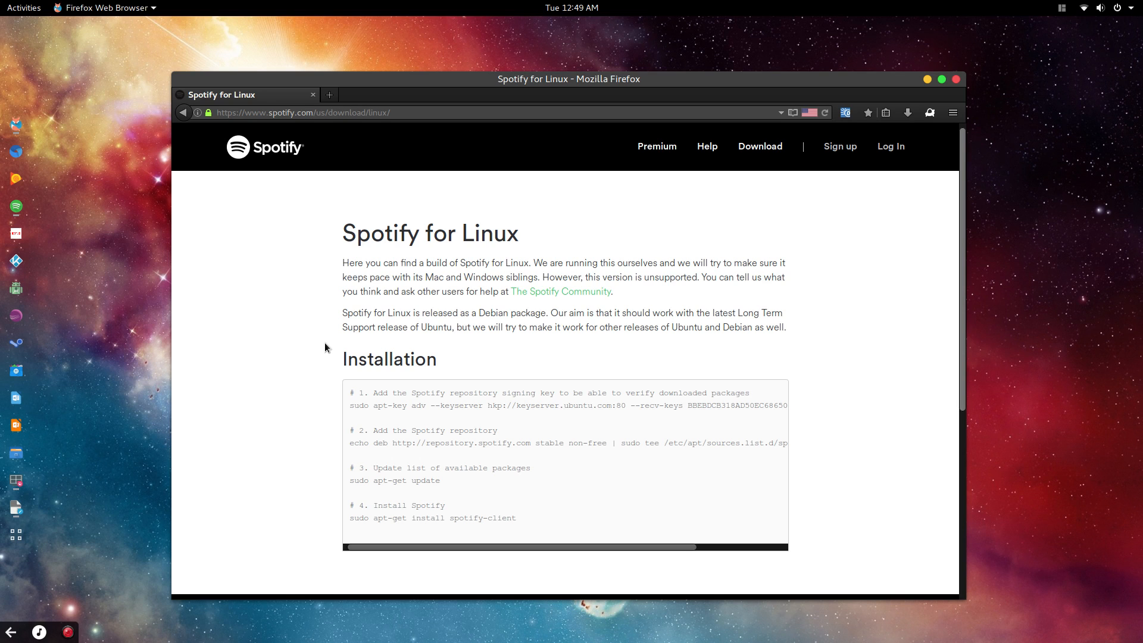
{"action": "left_click_drag", "start_coordinate": [354, 406], "coordinate": [766, 406]}
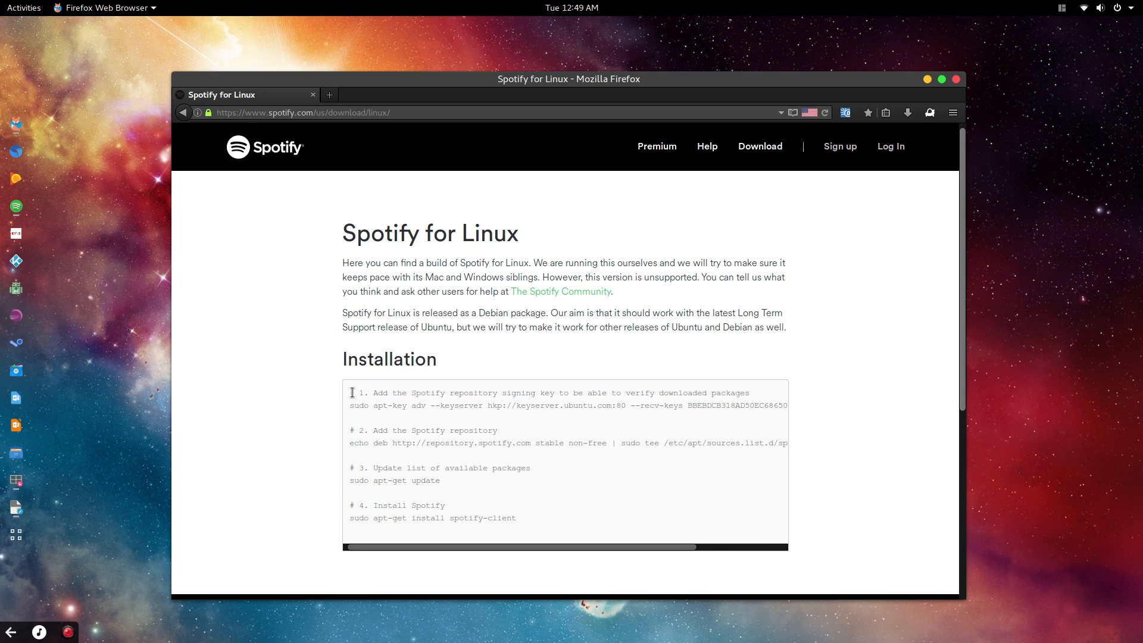
- Select the first sudo apt-key signing command on Spotify's Installation section
{"action": "double_click", "coordinate": [359, 405]}
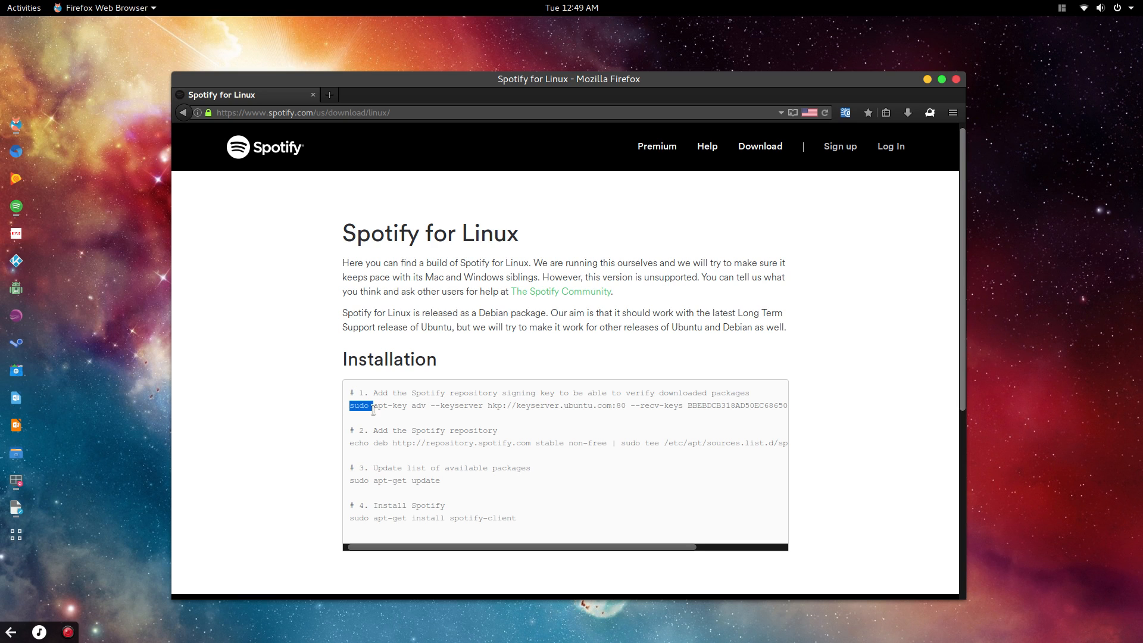
{"action": "left_click", "coordinate": [350, 415]}
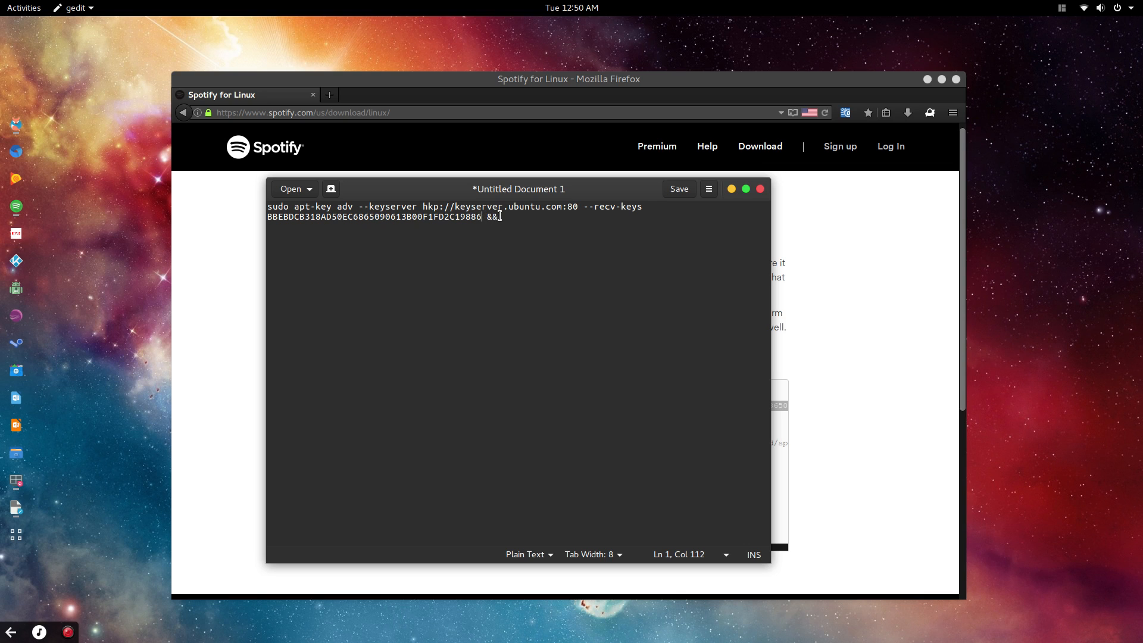
- Paste the repository, update and install commands after the key command, joined by &&
{"action": "type", "text": "\"  \""}
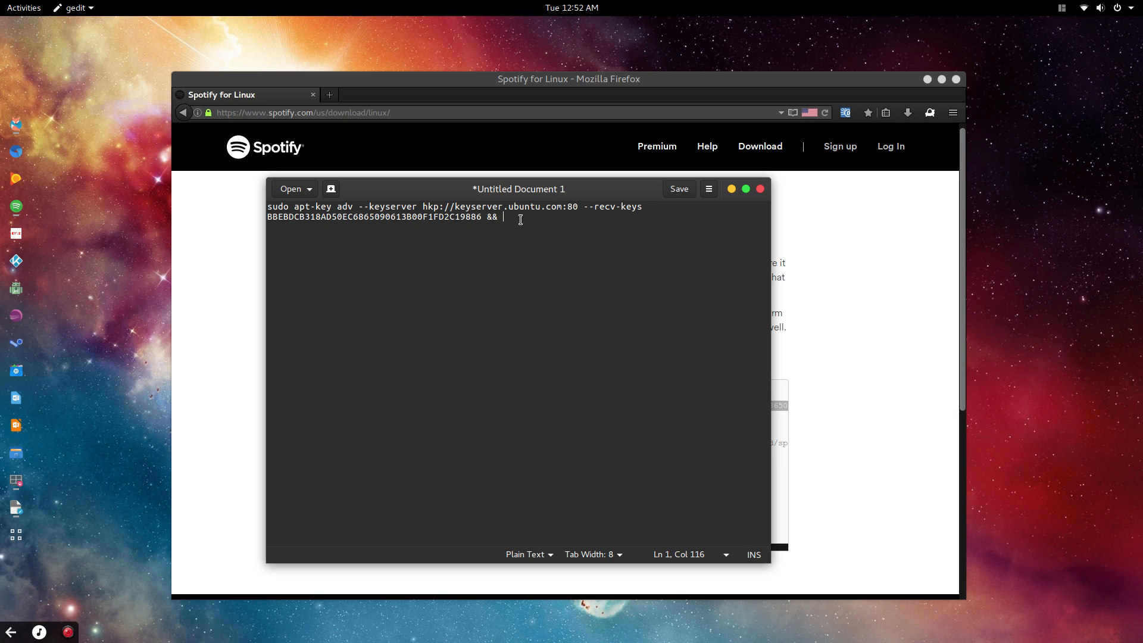
{"action": "right_click", "coordinate": [511, 223]}
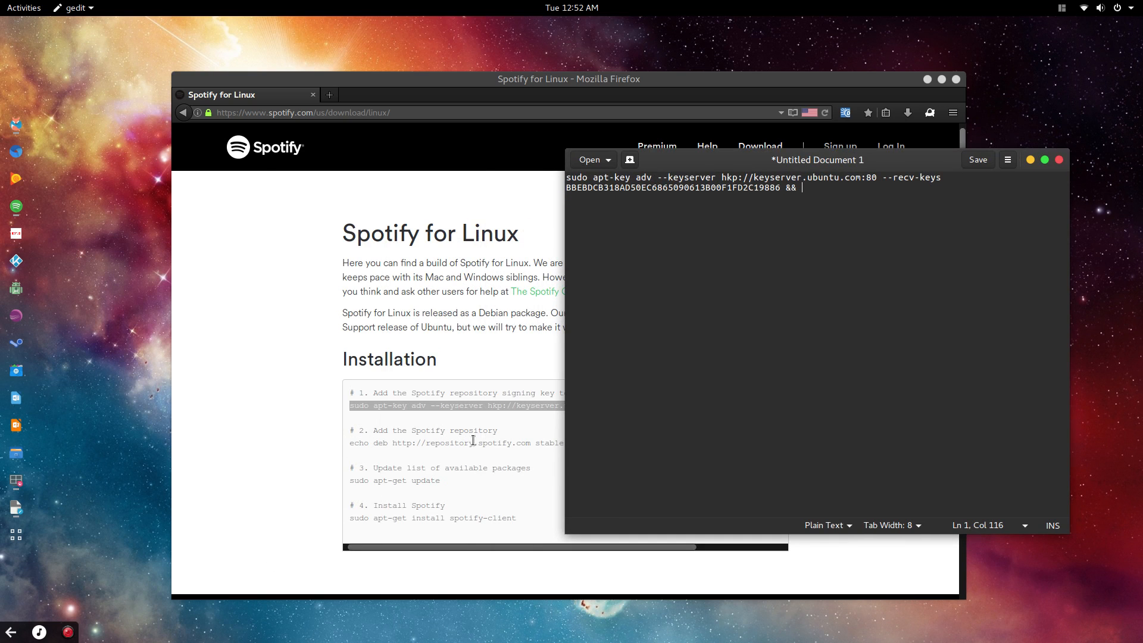
{"action": "mouse_move", "coordinate": [491, 454]}
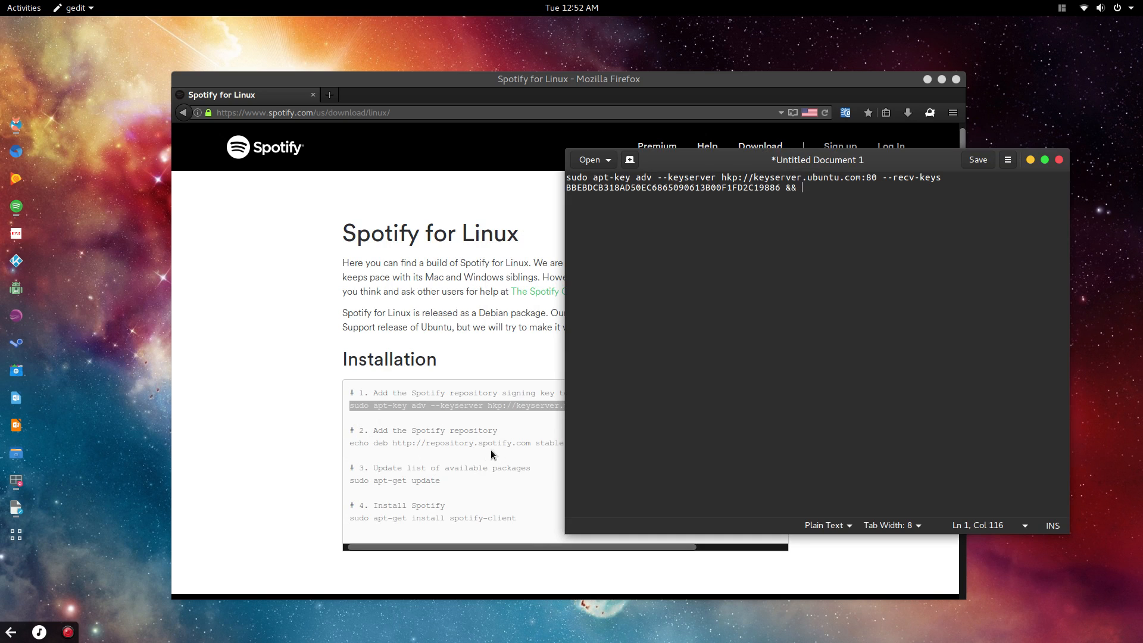
{"action": "left_click", "coordinate": [406, 496]}
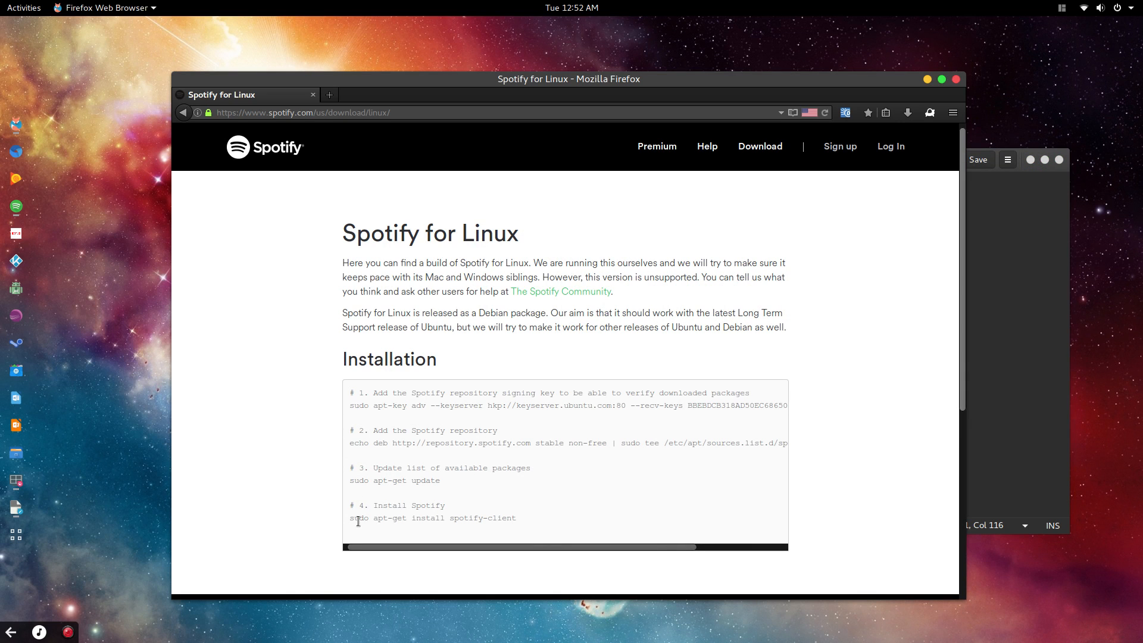
{"action": "mouse_move", "coordinate": [658, 490]}
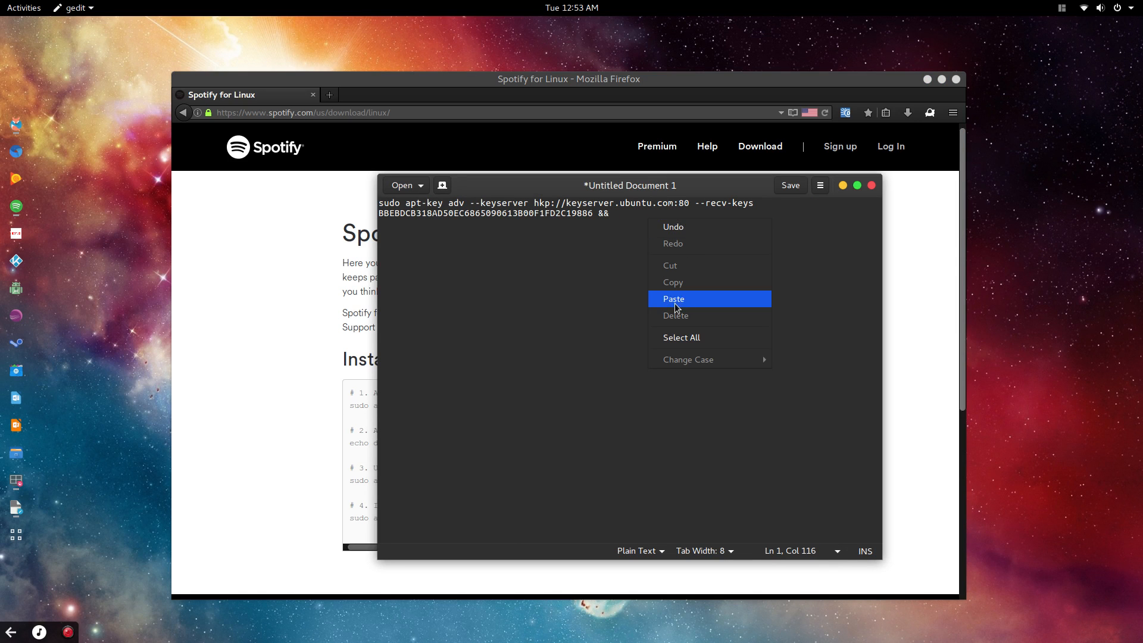
{"action": "left_click", "coordinate": [673, 299]}
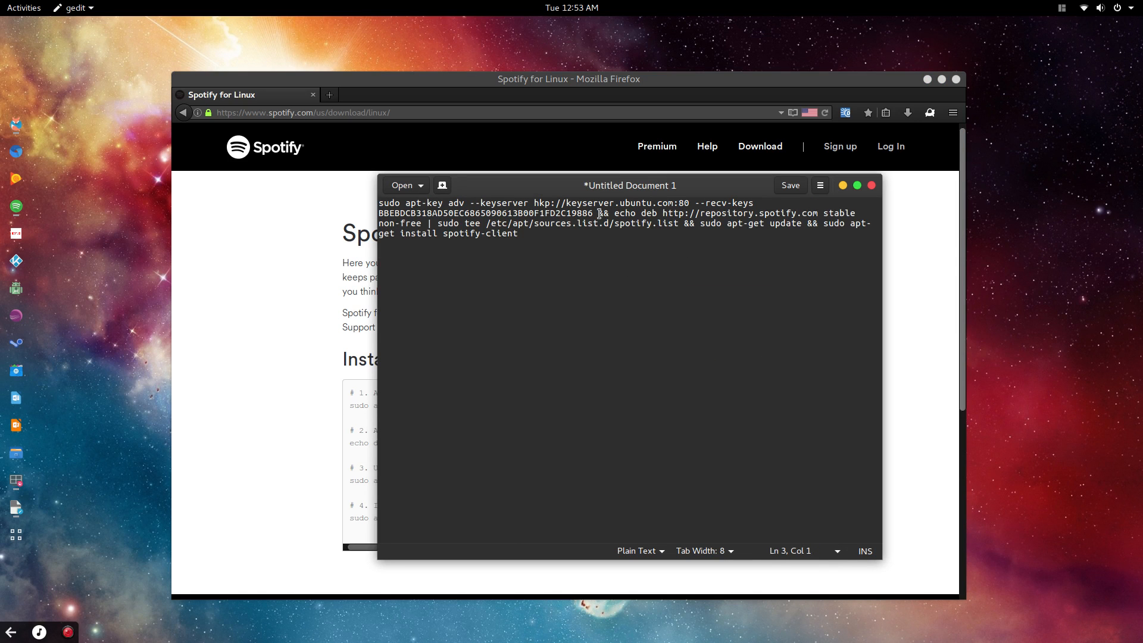
{"action": "double_click", "coordinate": [603, 213]}
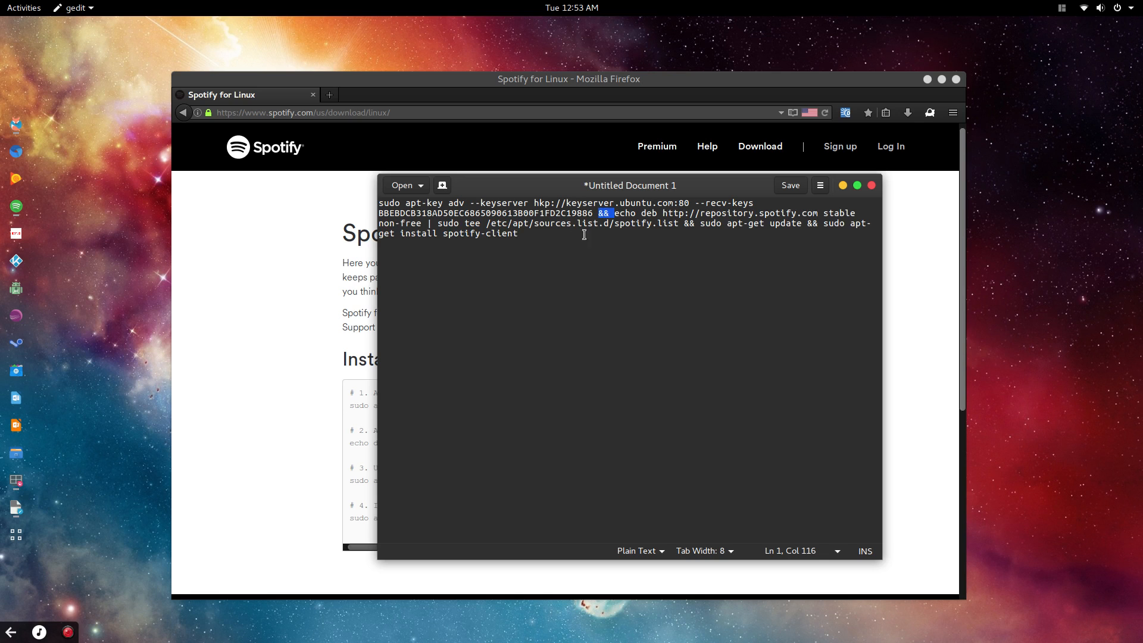
{"action": "mouse_move", "coordinate": [439, 228]}
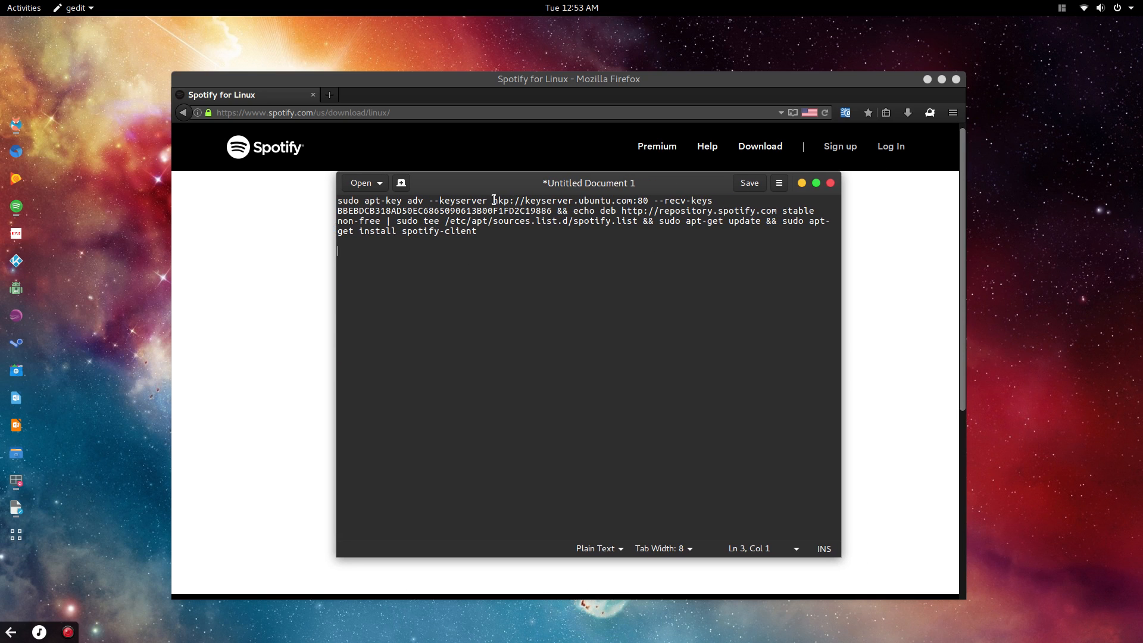
- Run the chained install command in Terminal and discard the untitled gedit notes unsaved
{"action": "left_click_drag", "start_coordinate": [590, 184], "coordinate": [534, 177]}
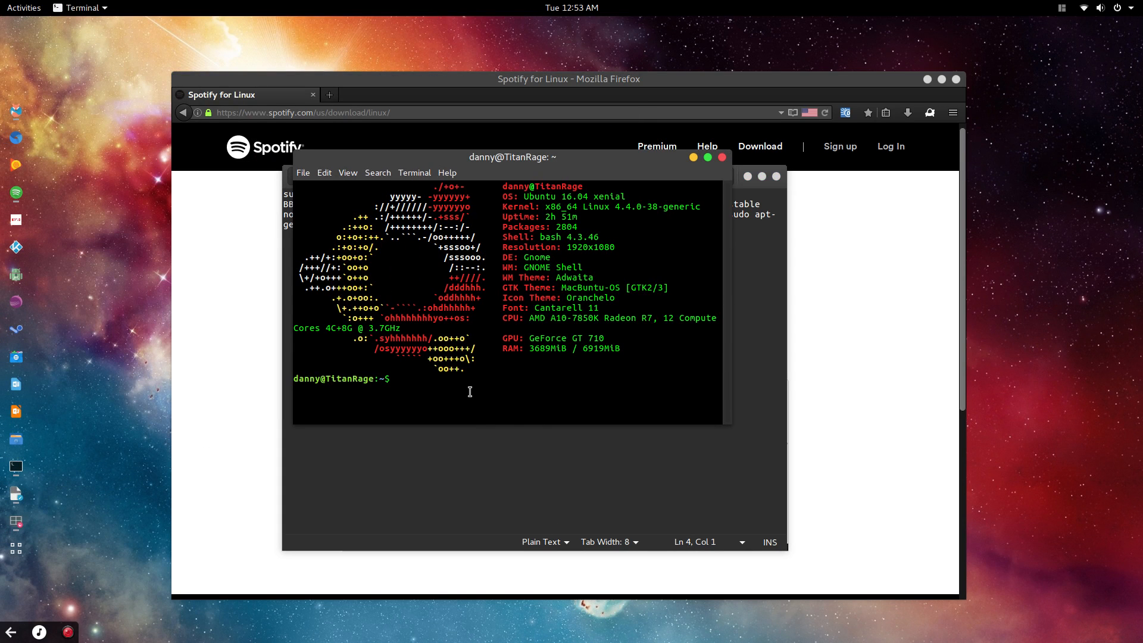
{"action": "right_click", "coordinate": [471, 392]}
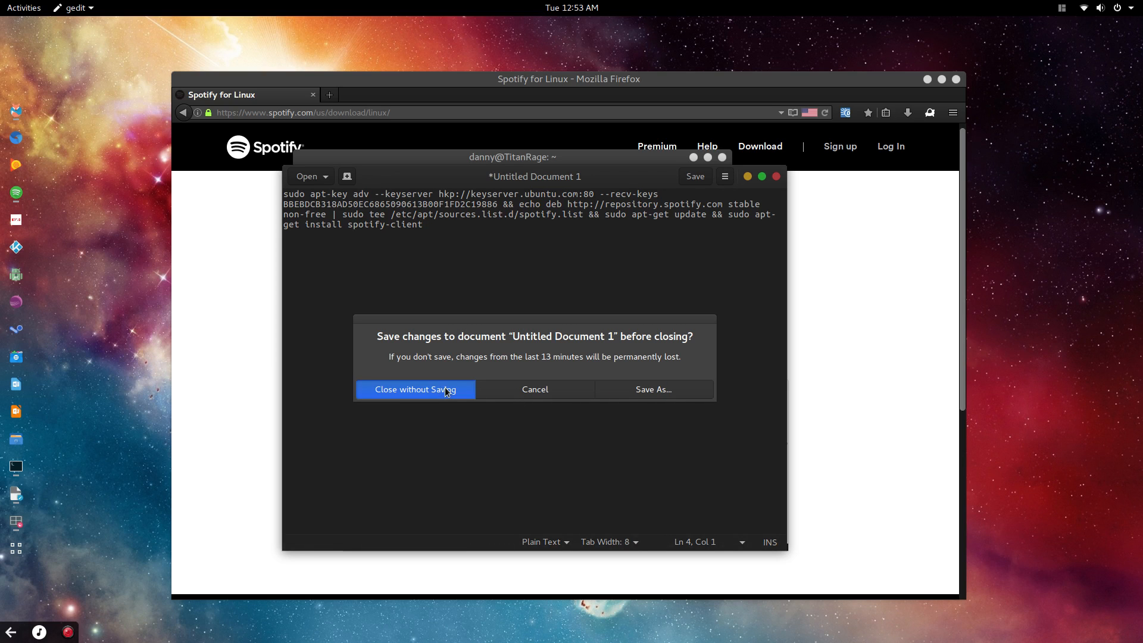
{"action": "left_click", "coordinate": [414, 390]}
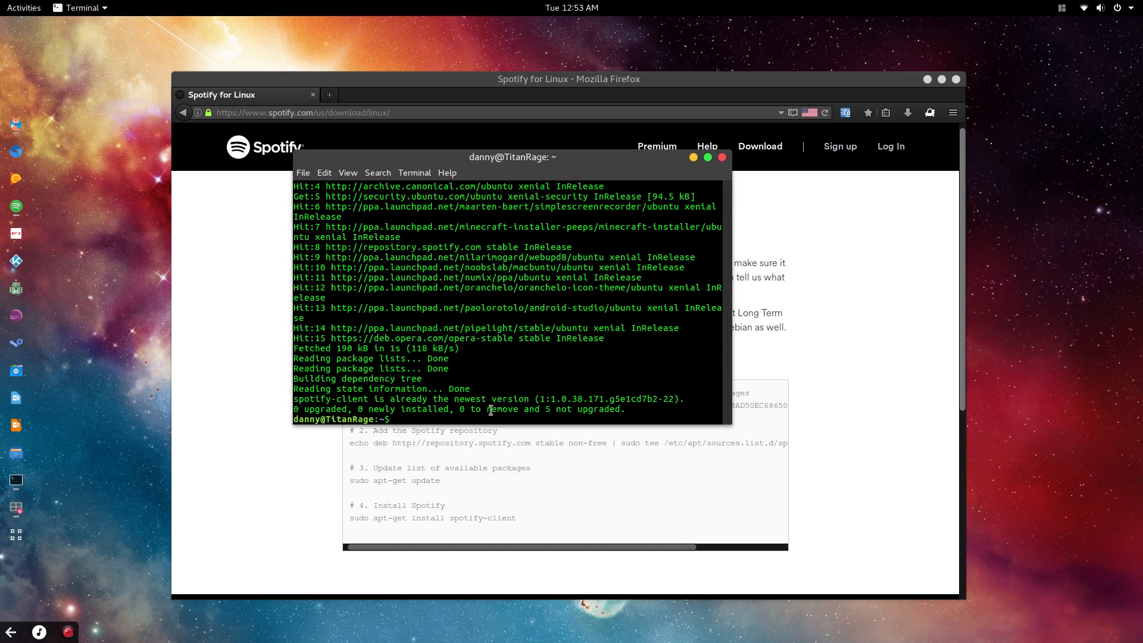
{"action": "mouse_move", "coordinate": [544, 422]}
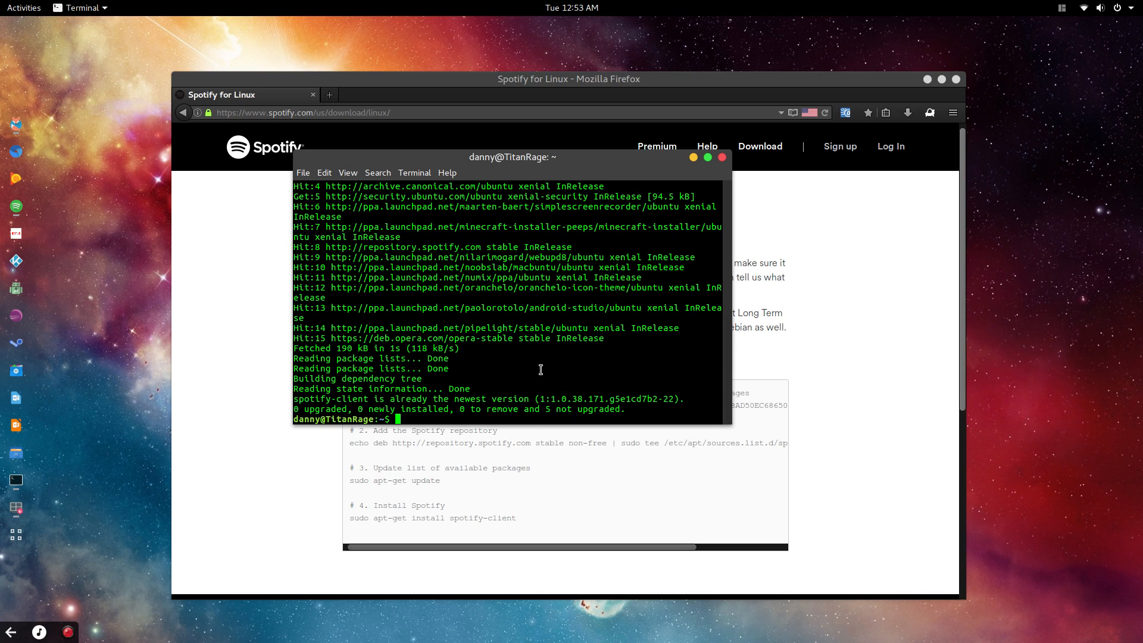
{"action": "mouse_move", "coordinate": [645, 268]}
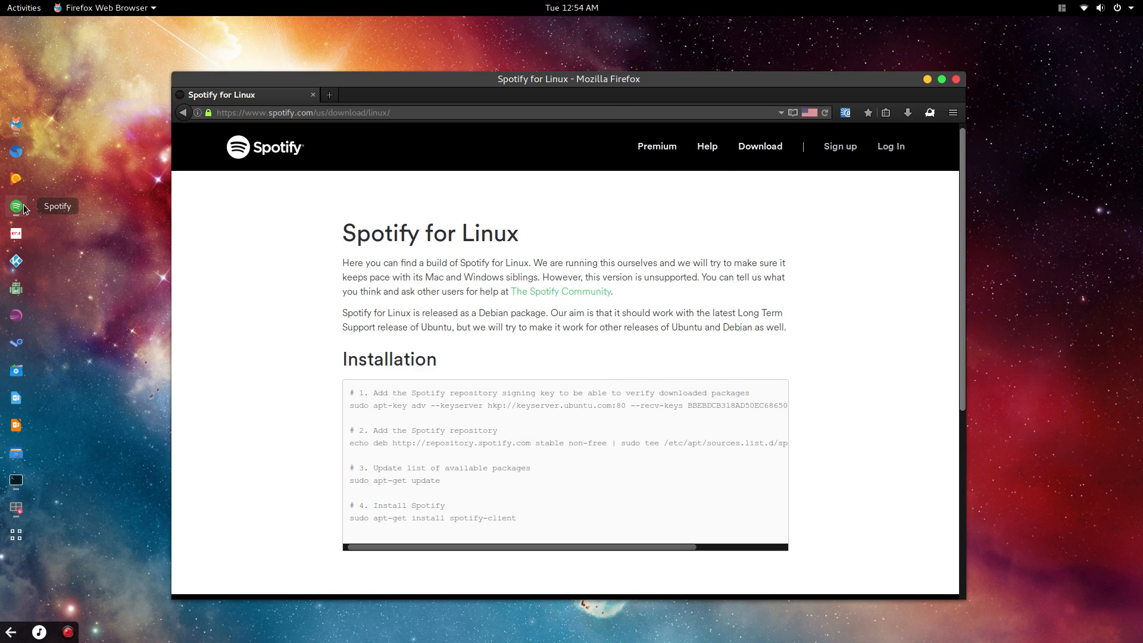
- Launch Spotify from the dock and log in with the entered credentials
{"action": "left_click", "coordinate": [16, 206]}
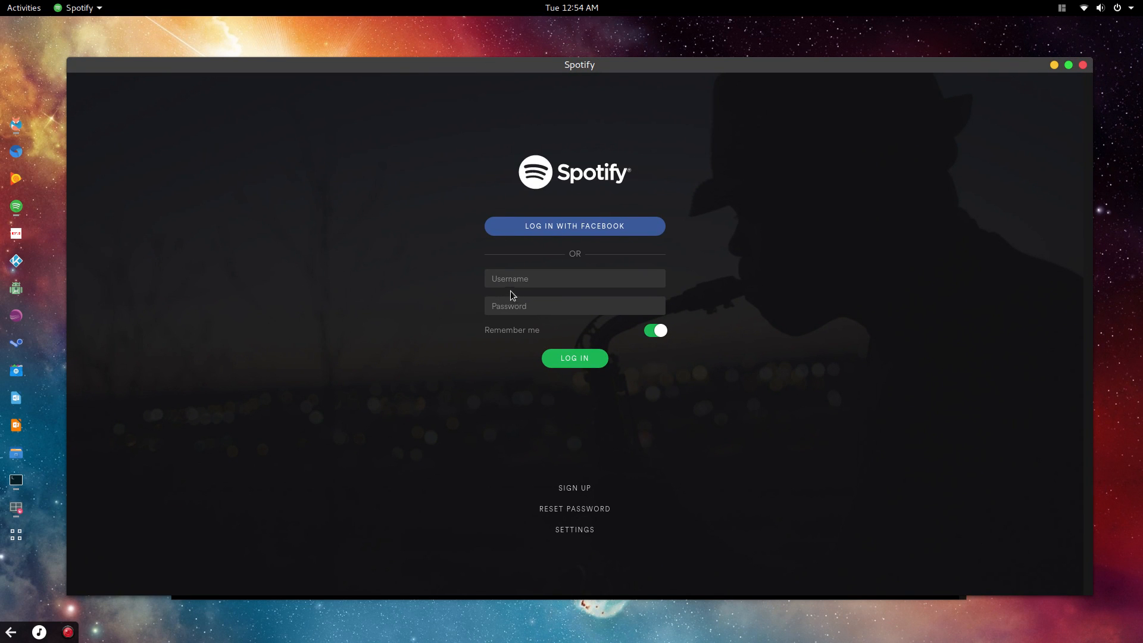
{"action": "mouse_move", "coordinate": [390, 337]}
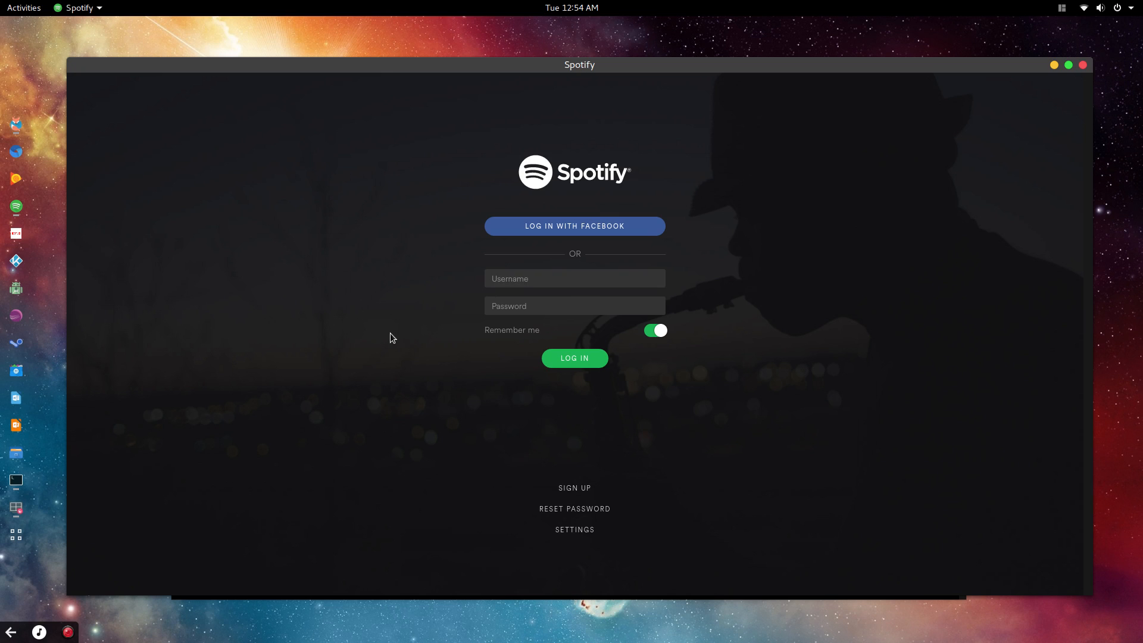
{"action": "mouse_move", "coordinate": [364, 252]}
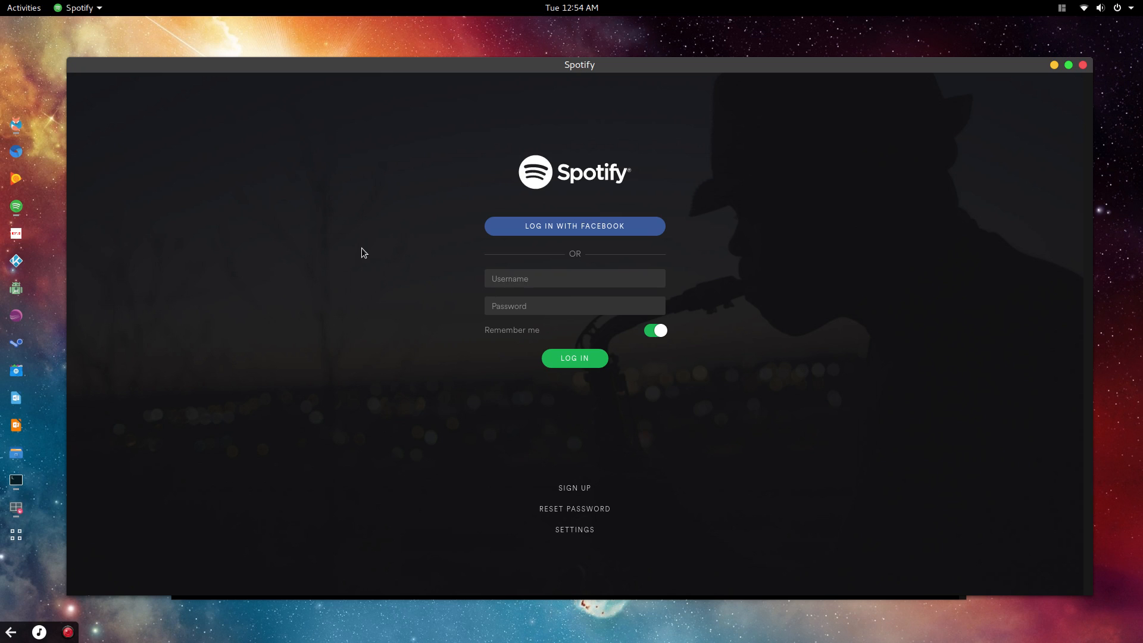
{"action": "mouse_move", "coordinate": [557, 271]}
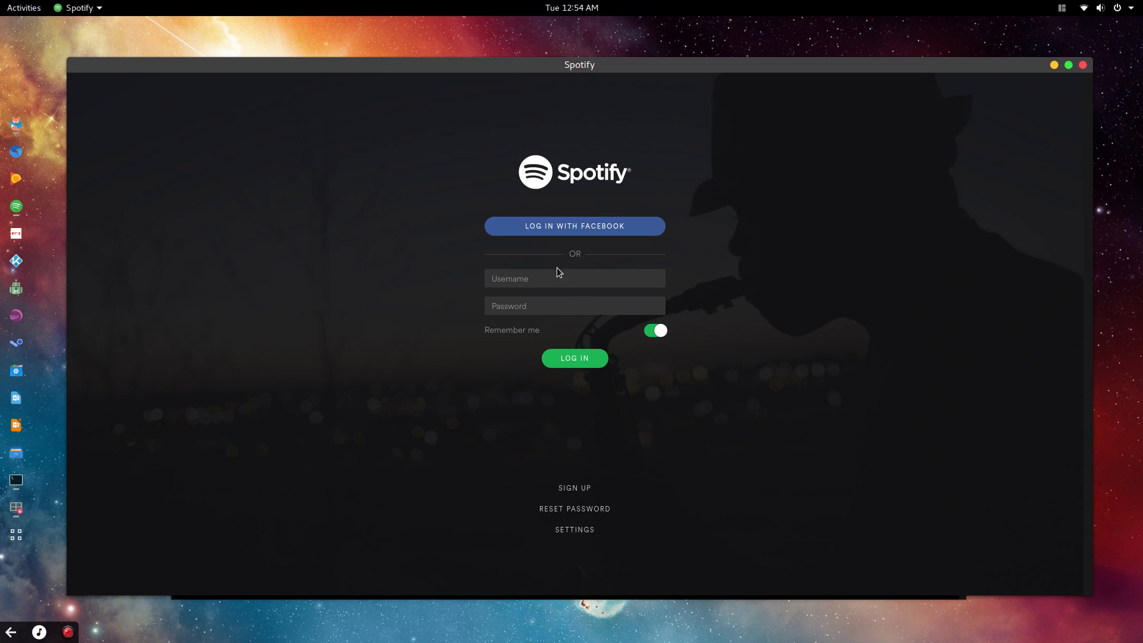
{"action": "mouse_move", "coordinate": [567, 328]}
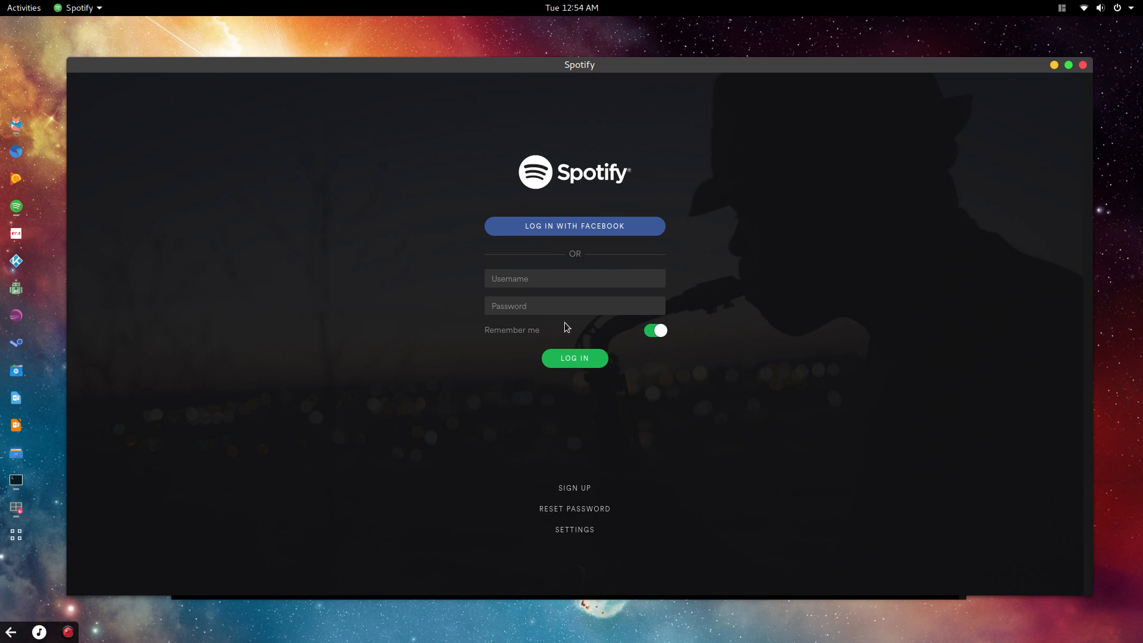
{"action": "mouse_move", "coordinate": [288, 453]}
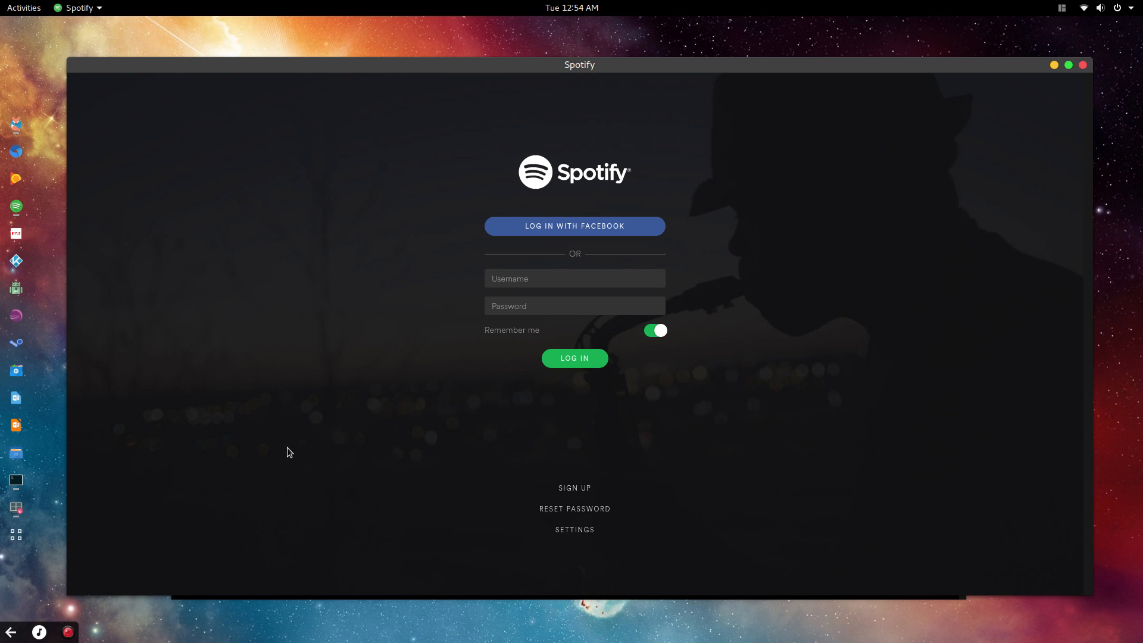
{"action": "left_click", "coordinate": [574, 358]}
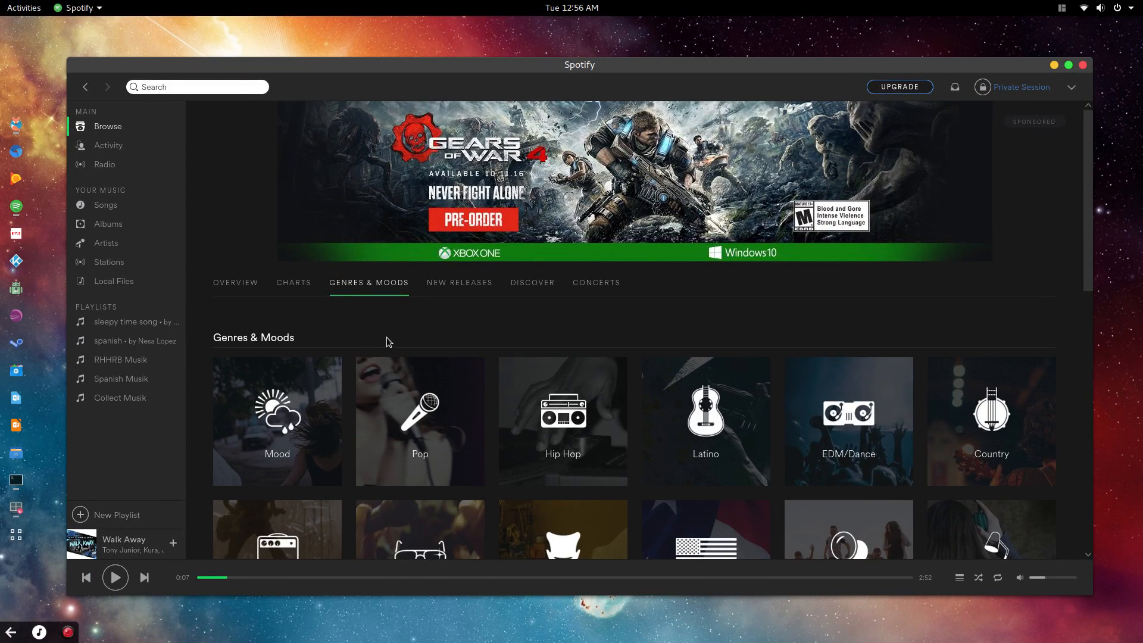
- Switch between Genres & Moods and New Releases, ending scrolled through new albums and singles
{"action": "scroll", "scroll_direction": "down", "scroll_amount": 3}
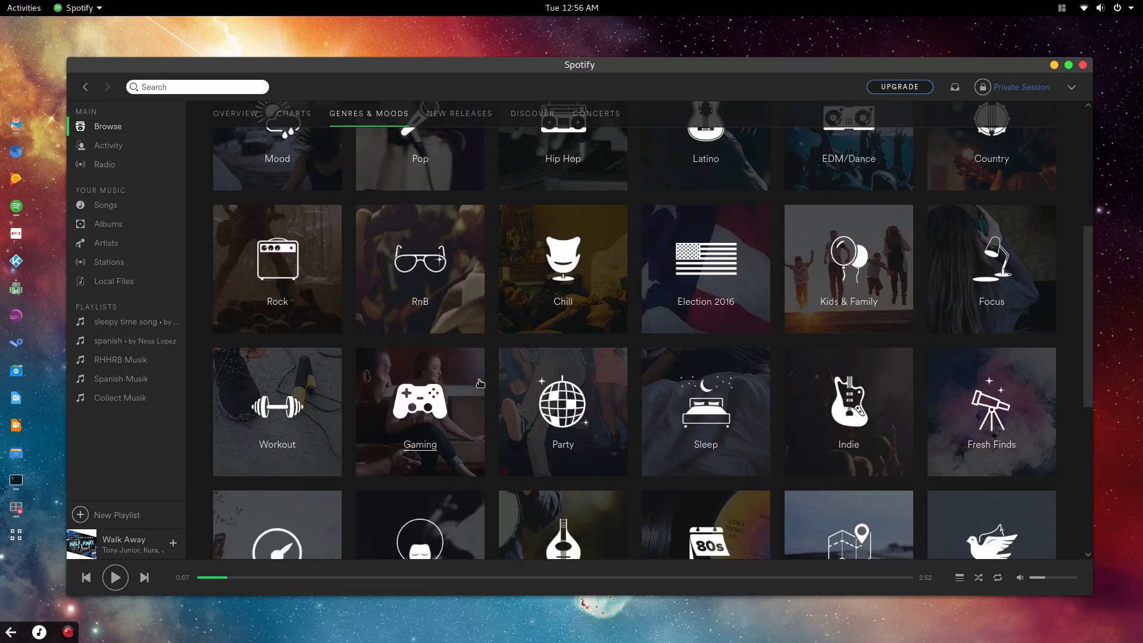
{"action": "scroll", "scroll_direction": "up", "scroll_amount": 3}
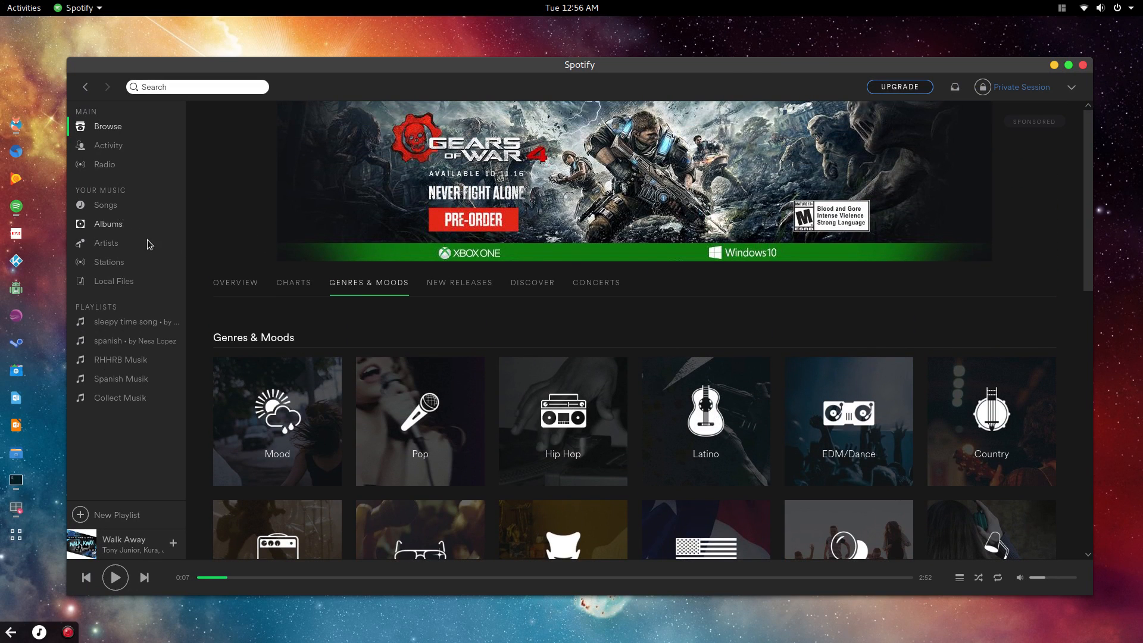
{"action": "left_click", "coordinate": [460, 284]}
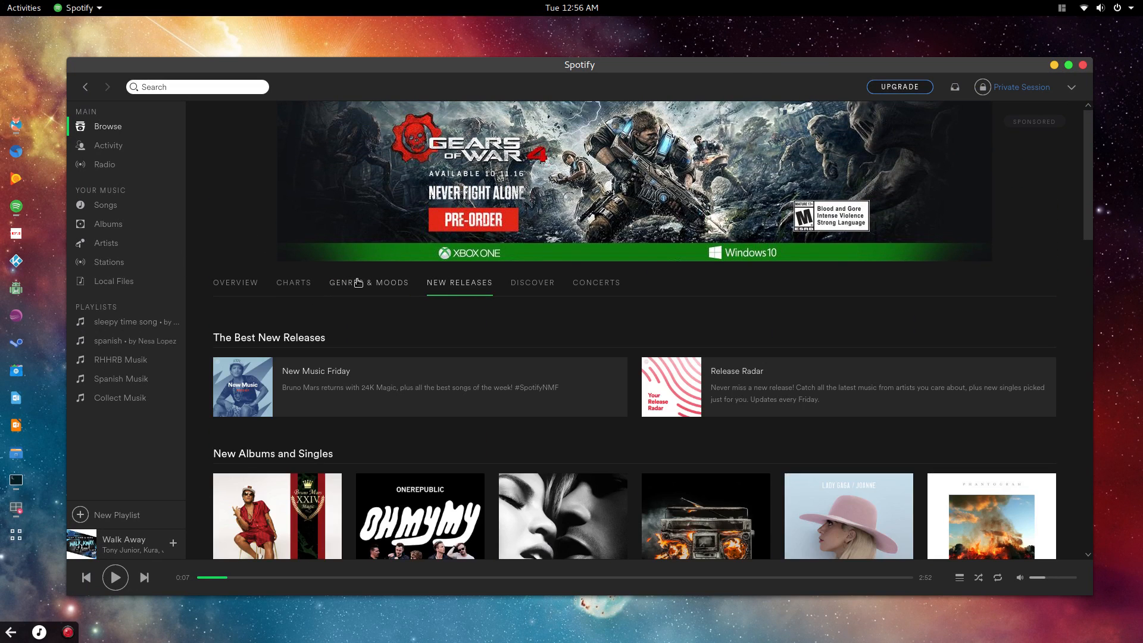
{"action": "left_click", "coordinate": [368, 283]}
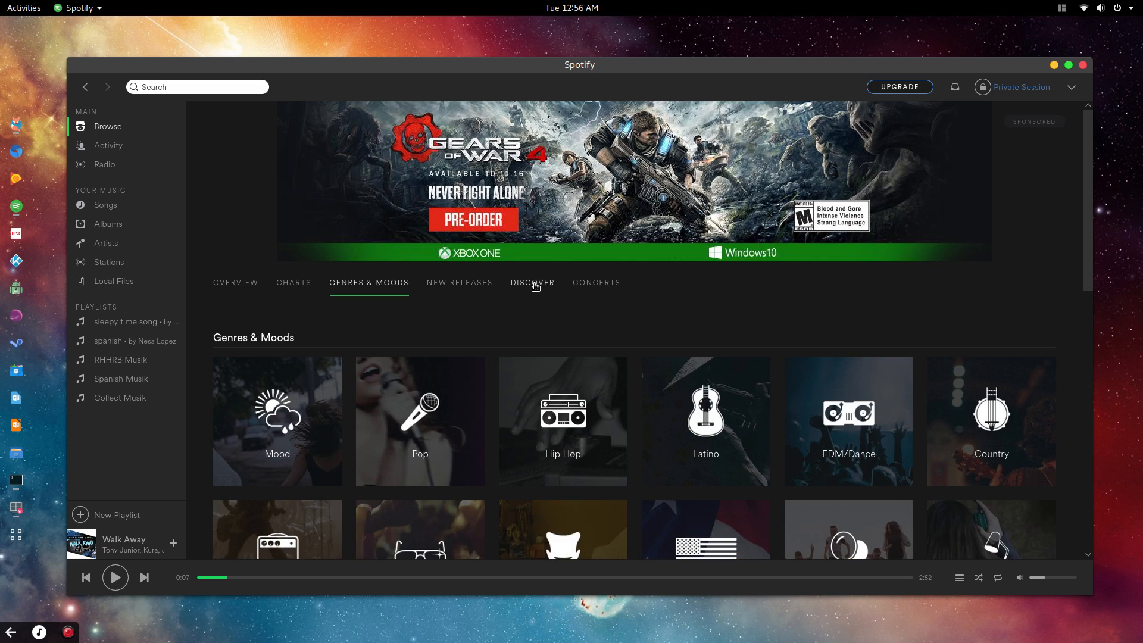
{"action": "left_click", "coordinate": [532, 284]}
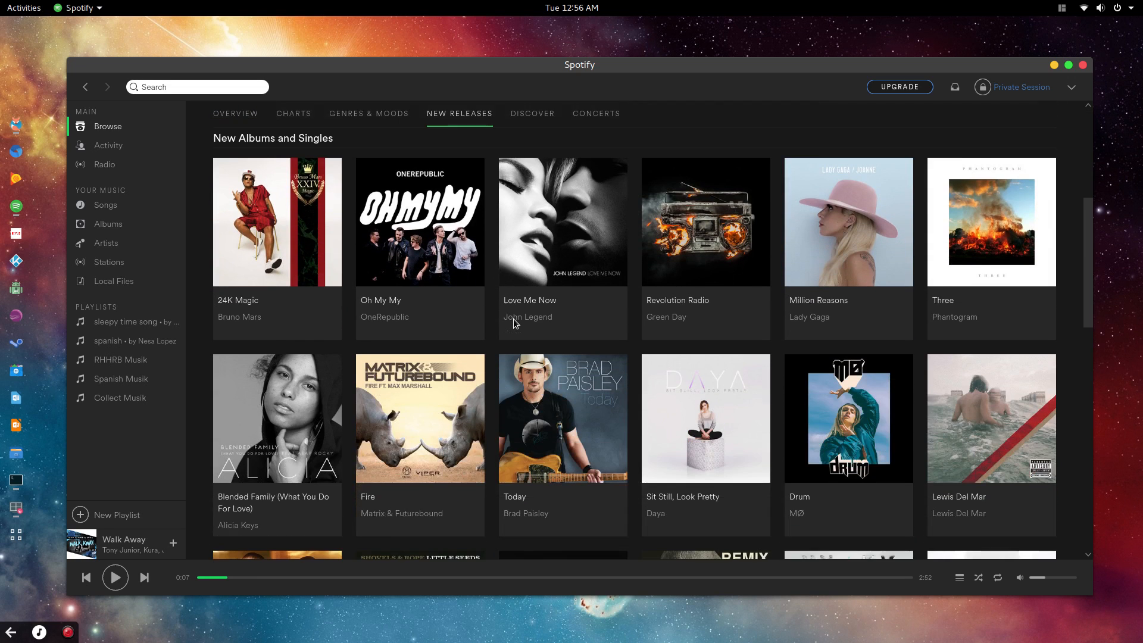
{"action": "scroll", "scroll_direction": "down", "scroll_amount": 3}
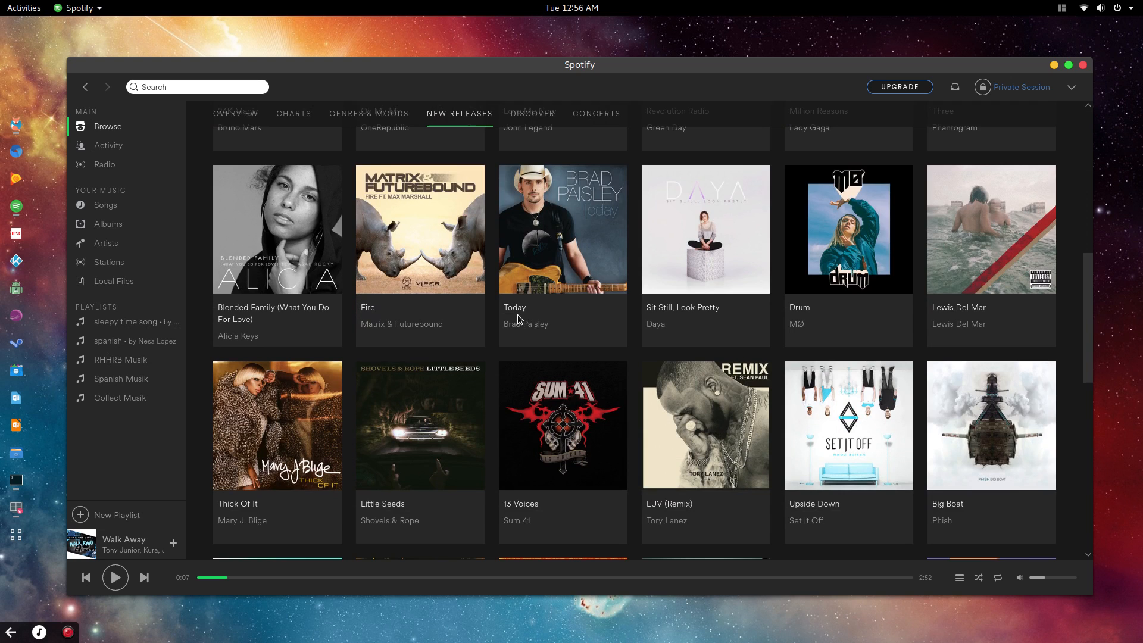
{"action": "scroll", "scroll_direction": "down", "scroll_amount": 3}
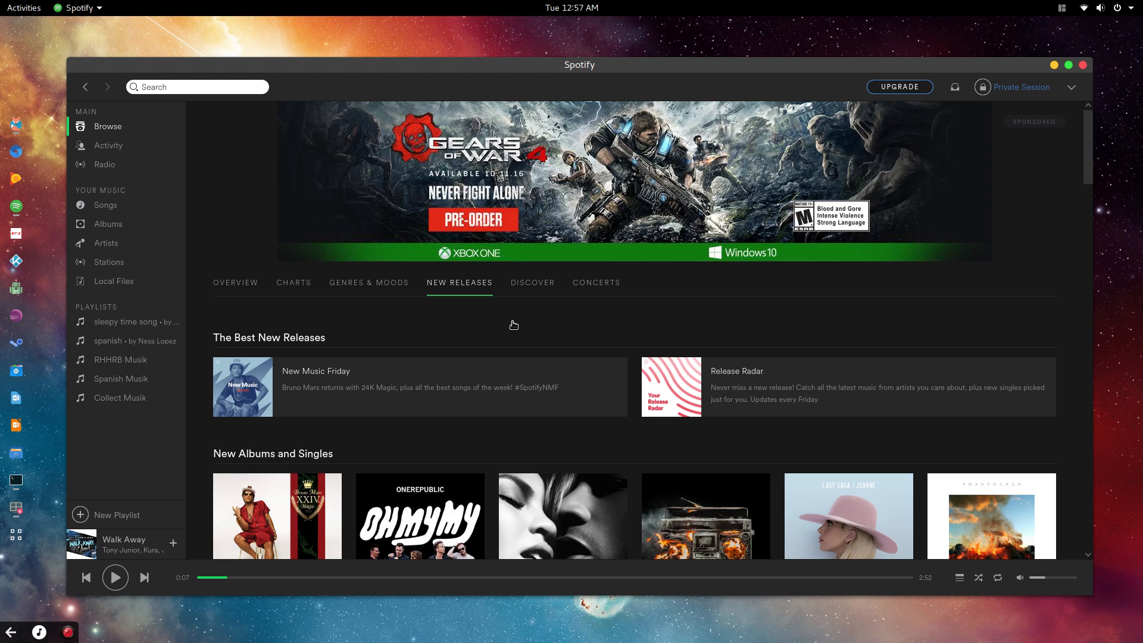
{"action": "mouse_move", "coordinate": [87, 97]}
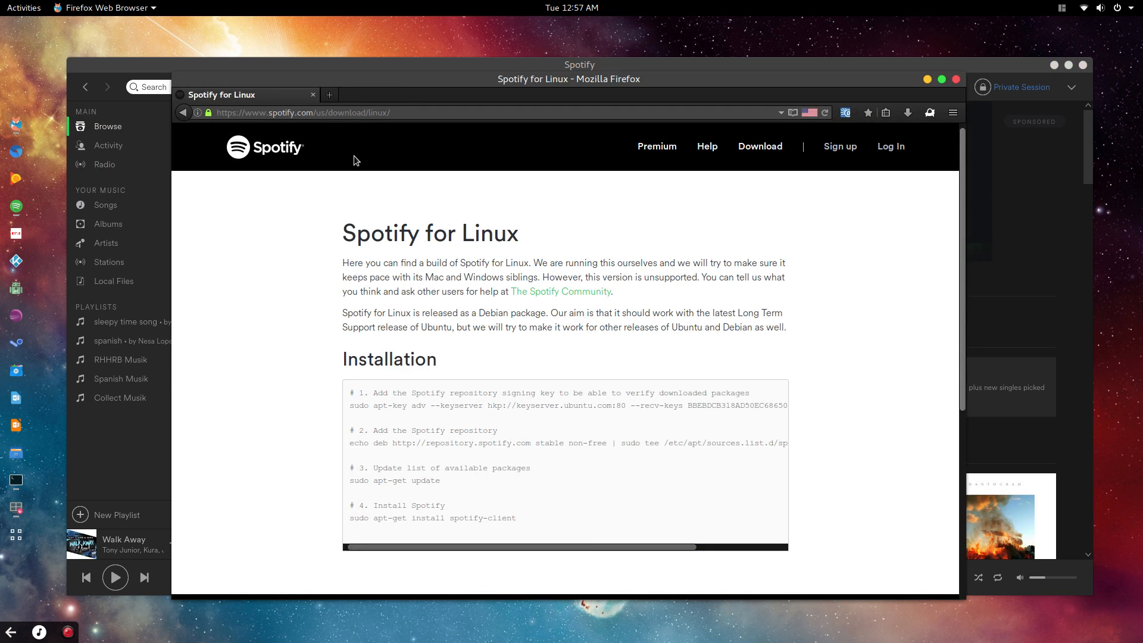
{"action": "mouse_move", "coordinate": [385, 204]}
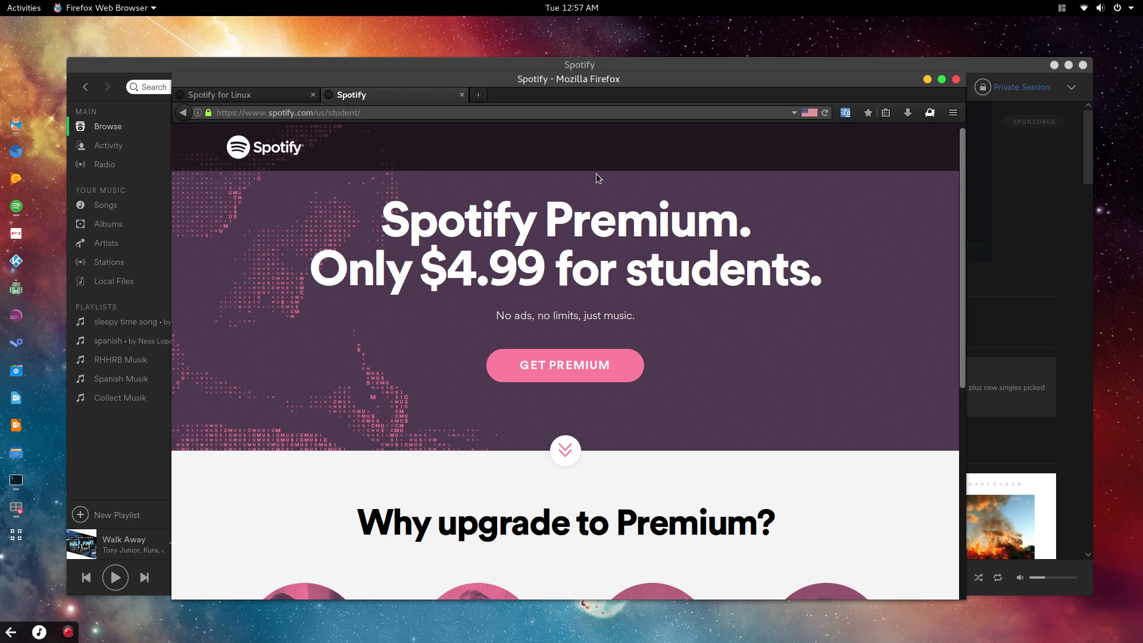
- Scroll through Spotify's $4.99 Premium for students page and its upgrade reasons
{"action": "scroll", "scroll_direction": "down", "scroll_amount": 3}
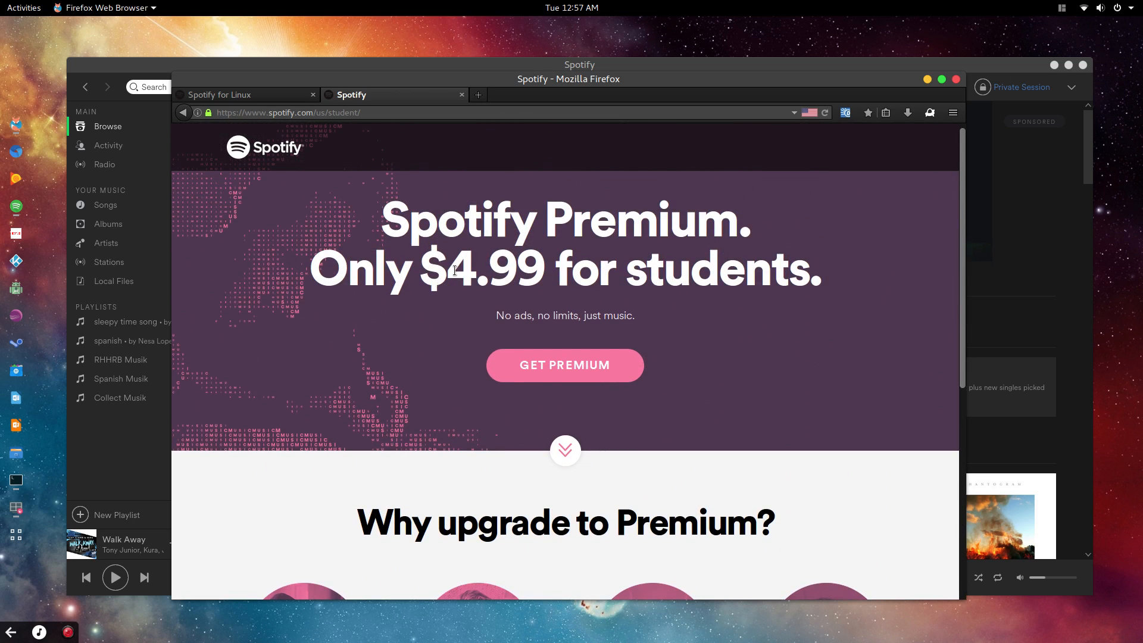
{"action": "scroll", "scroll_direction": "down", "scroll_amount": 3}
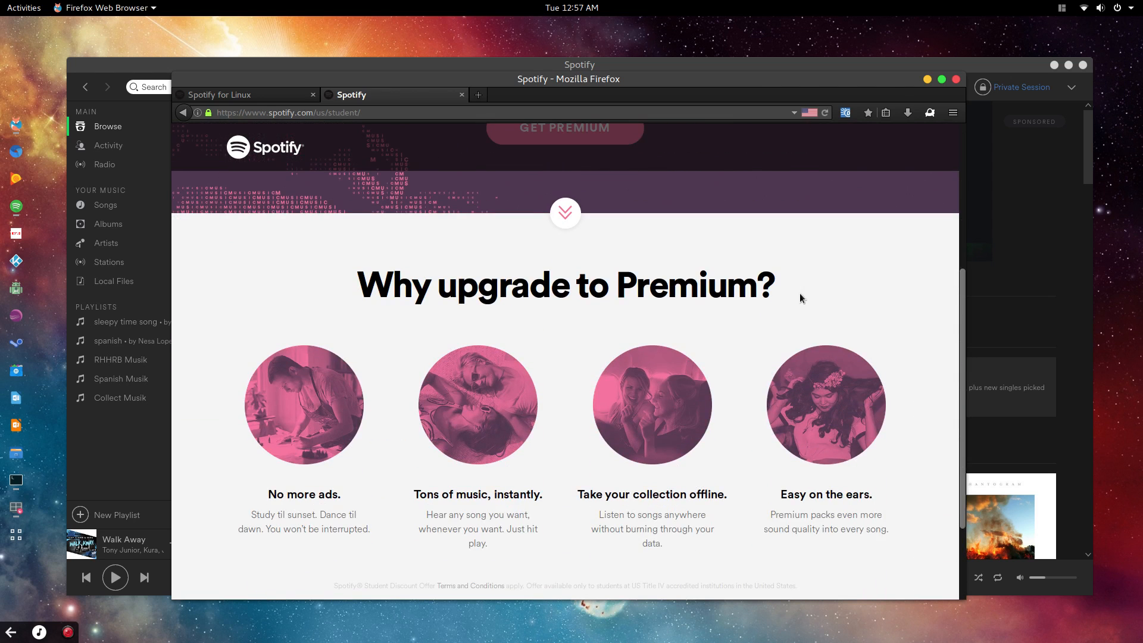
{"action": "scroll", "scroll_direction": "up", "scroll_amount": 3}
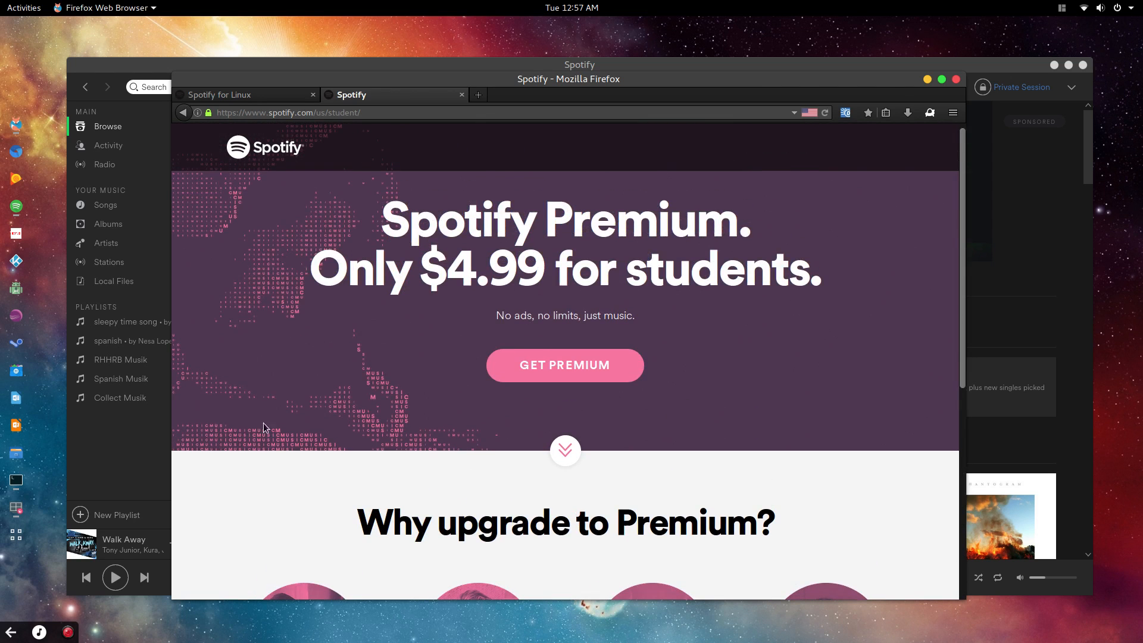
{"action": "scroll", "scroll_direction": "down", "scroll_amount": 3}
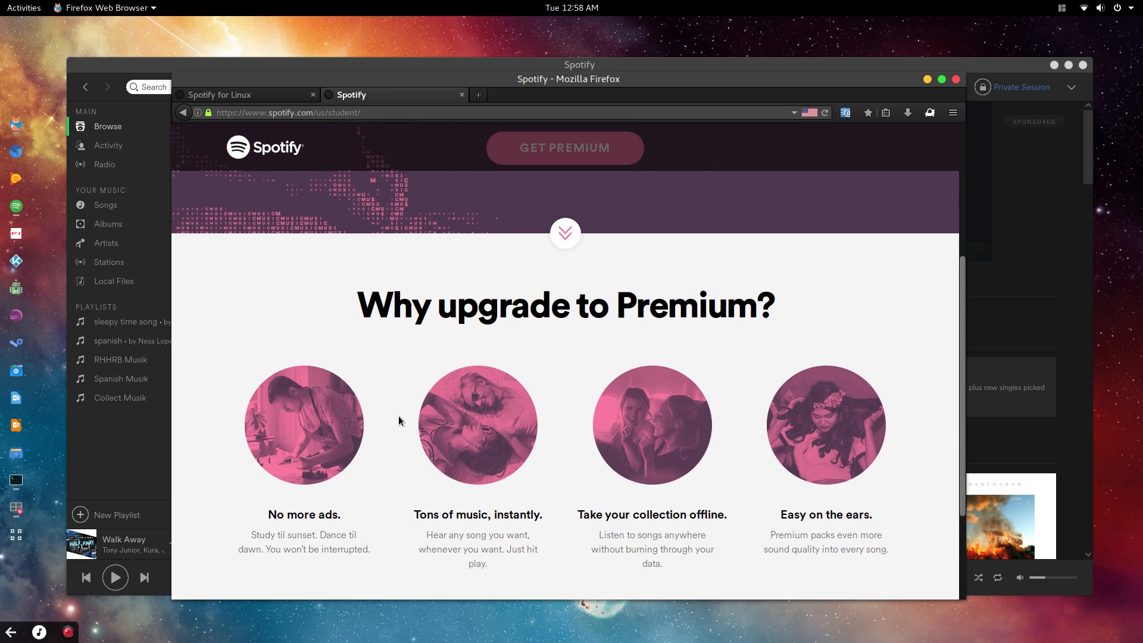
{"action": "scroll", "scroll_direction": "down", "scroll_amount": 3}
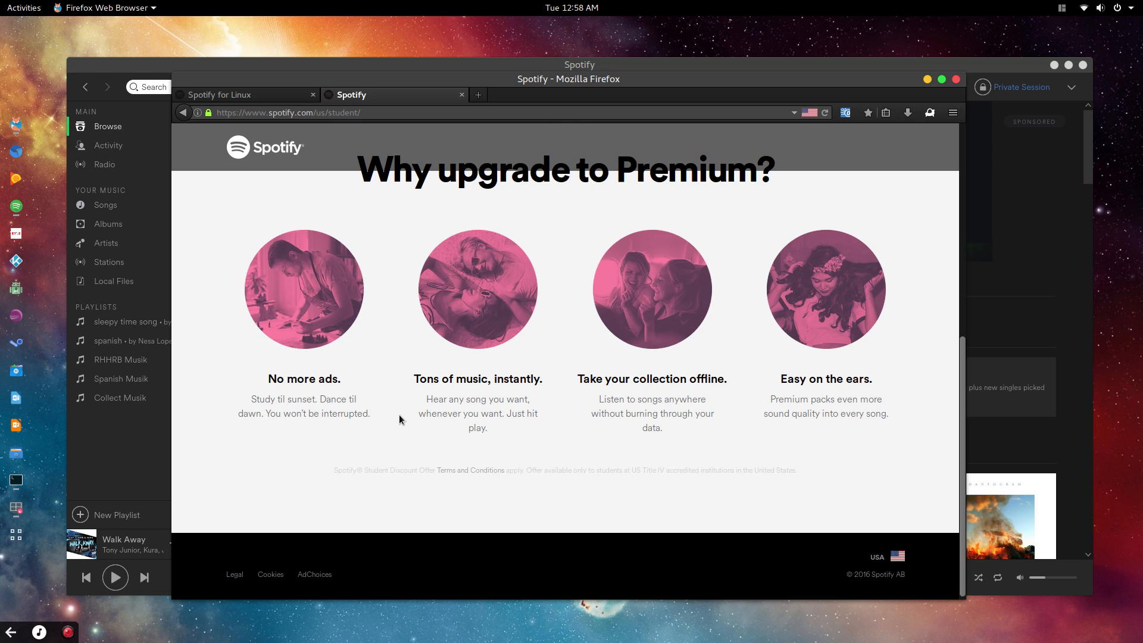
{"action": "scroll", "scroll_direction": "up", "scroll_amount": 3}
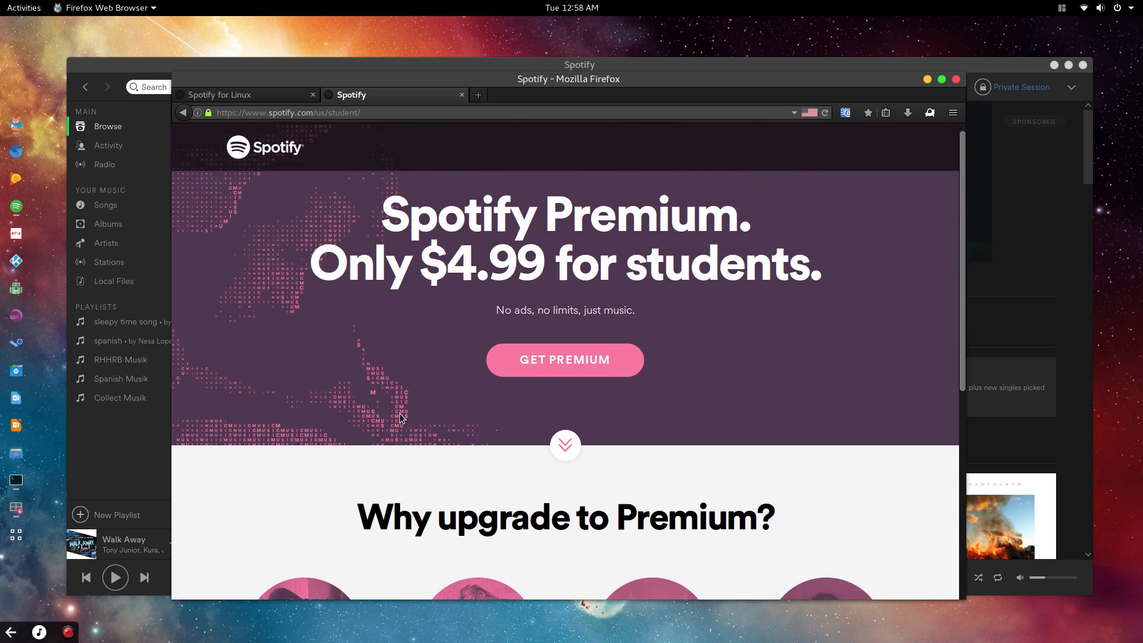
{"action": "scroll", "scroll_direction": "down", "scroll_amount": 3}
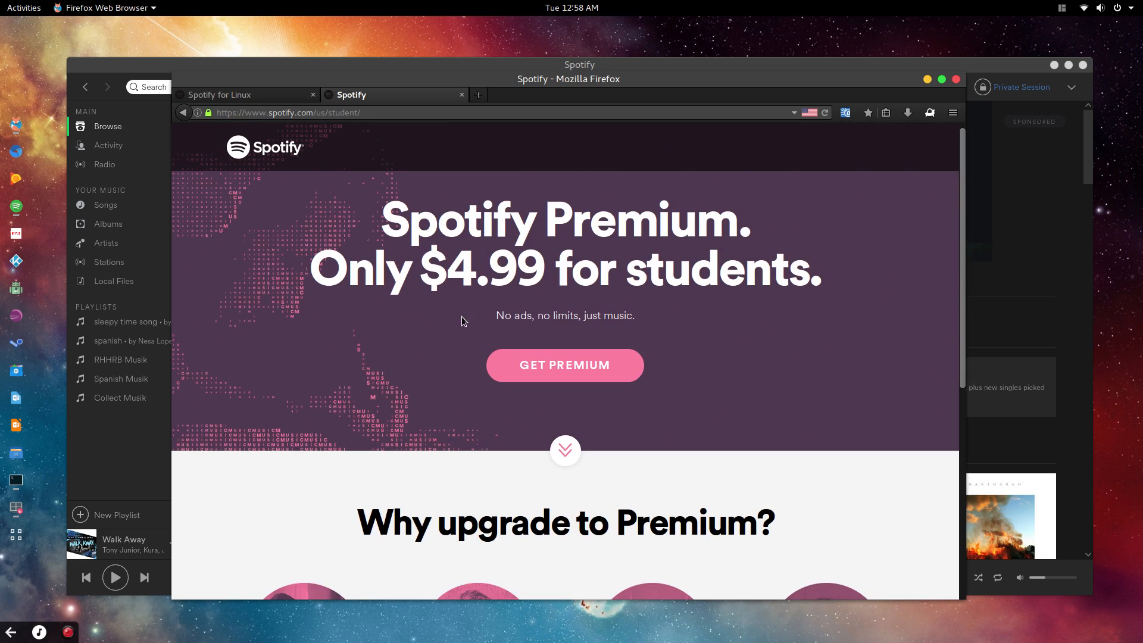
{"action": "mouse_move", "coordinate": [391, 323]}
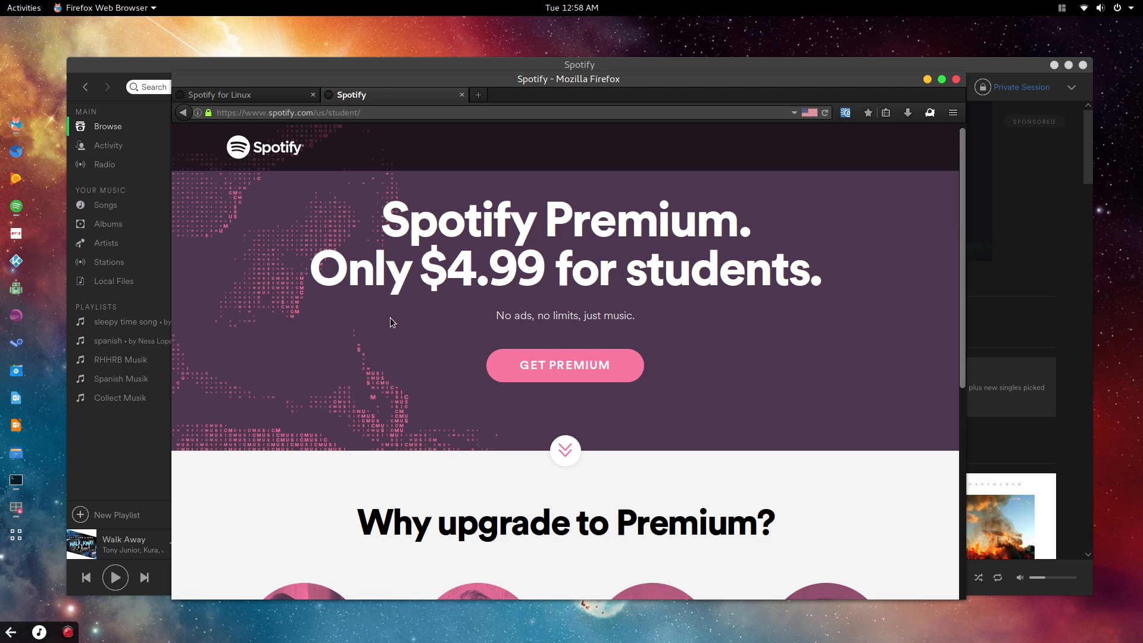
{"action": "mouse_move", "coordinate": [916, 84]}
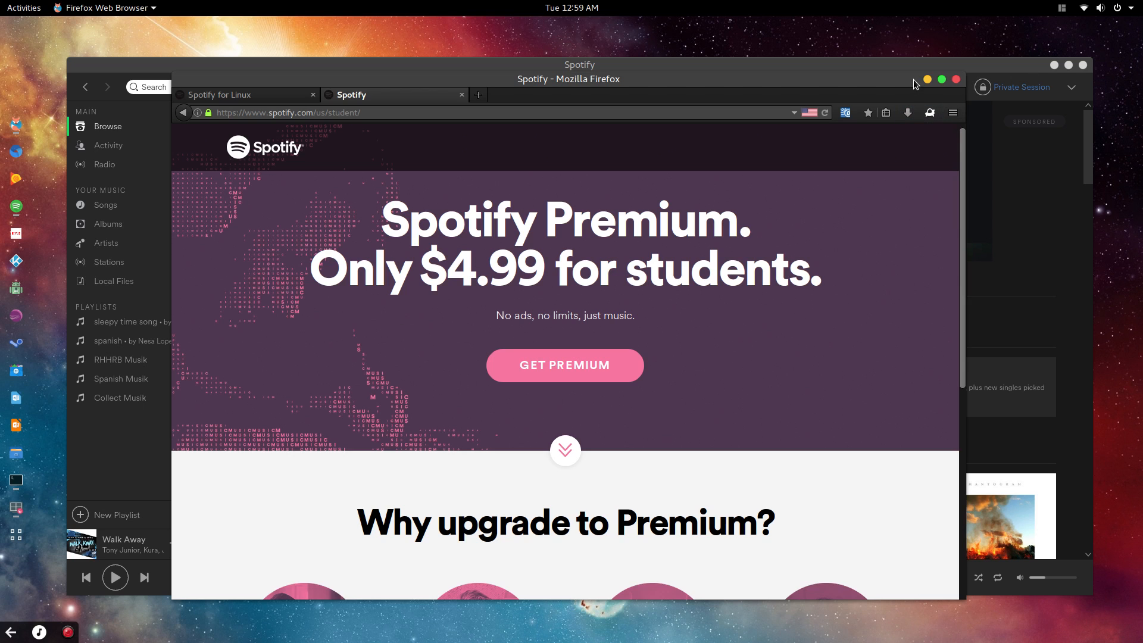